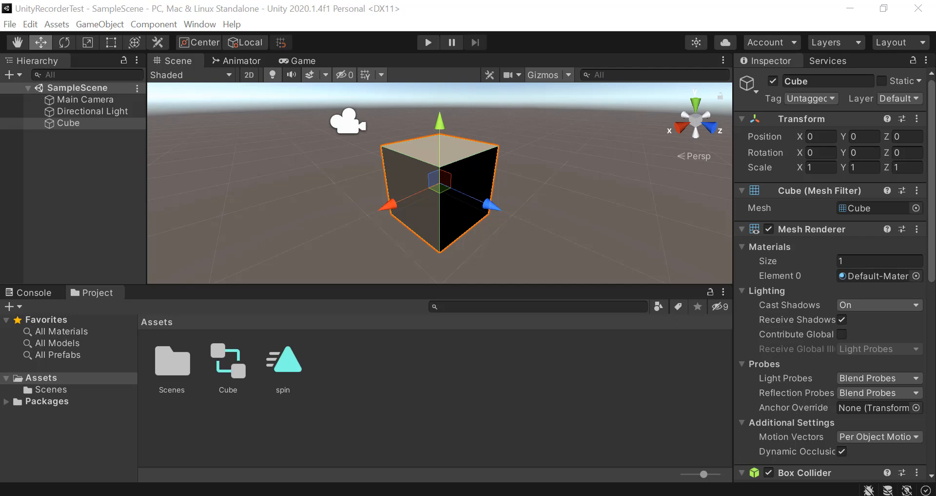
mouse_move(309, 168)
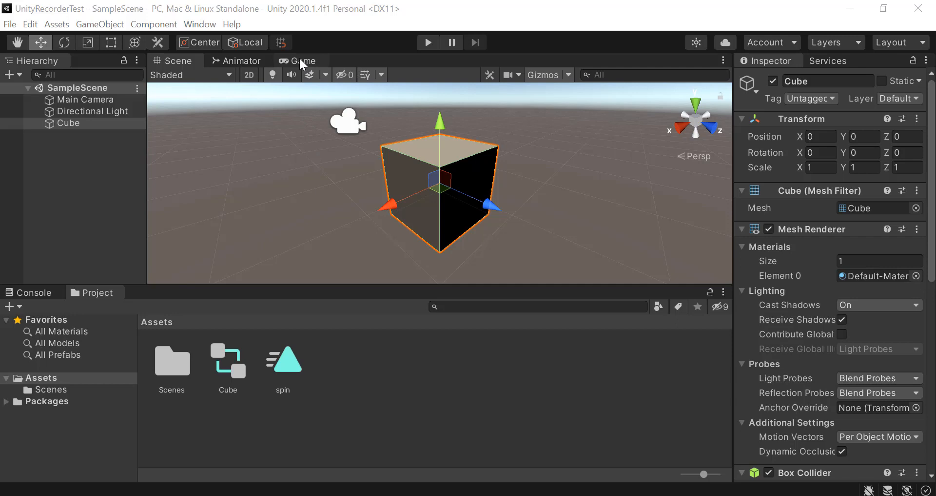
- Preview the spinning cube in the Game view, then enable Maximize On Play
click(300, 61)
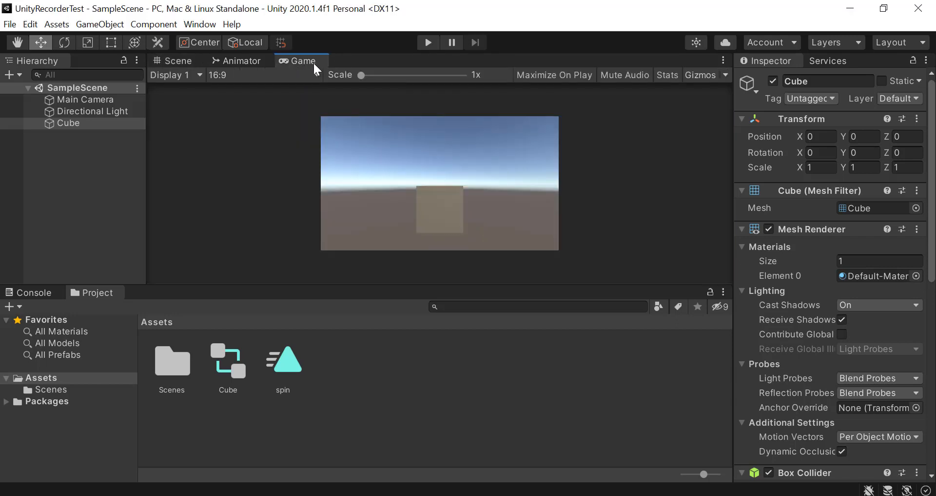
mouse_move(515, 81)
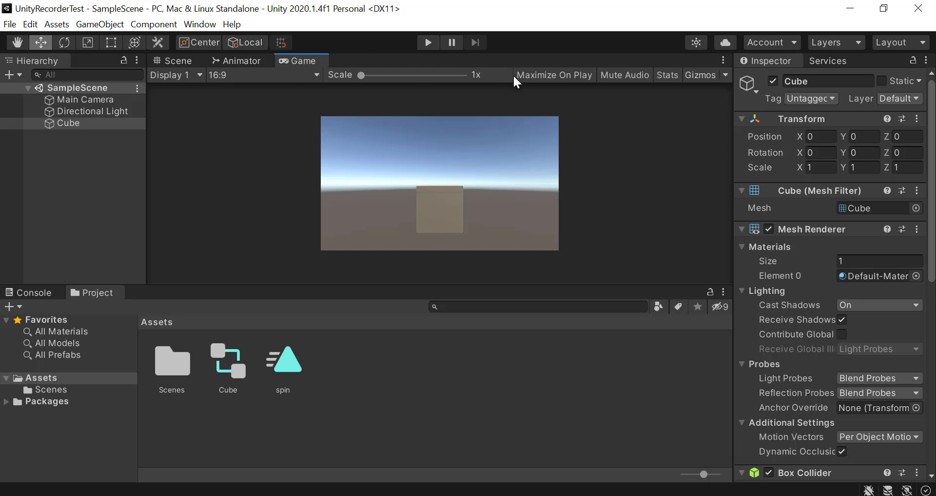
mouse_move(451, 95)
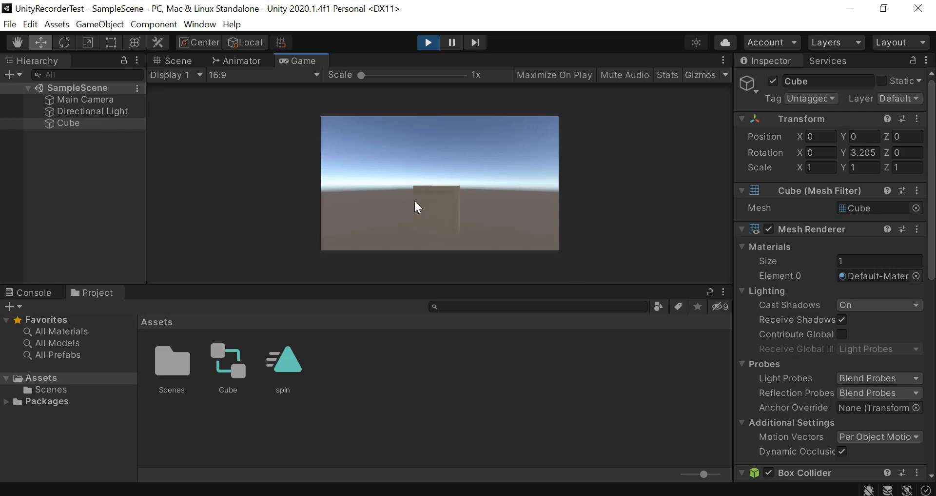
click(428, 42)
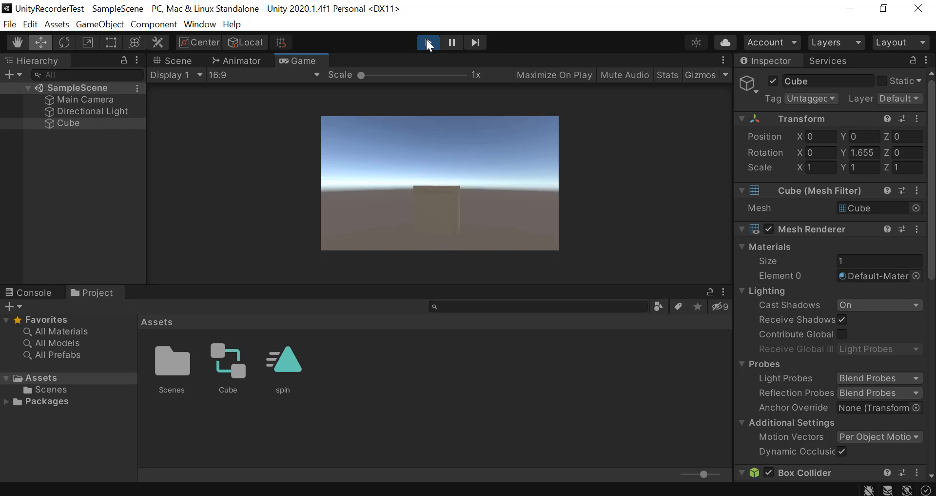
click(427, 42)
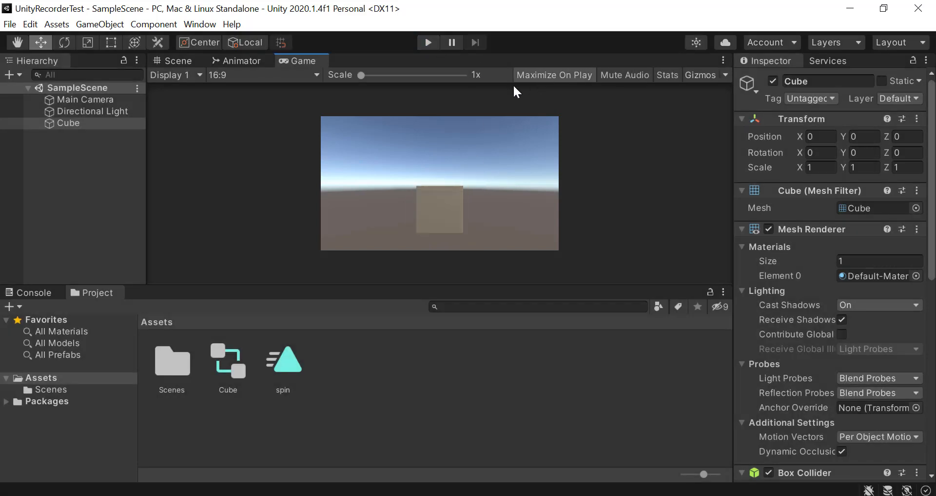
mouse_move(551, 171)
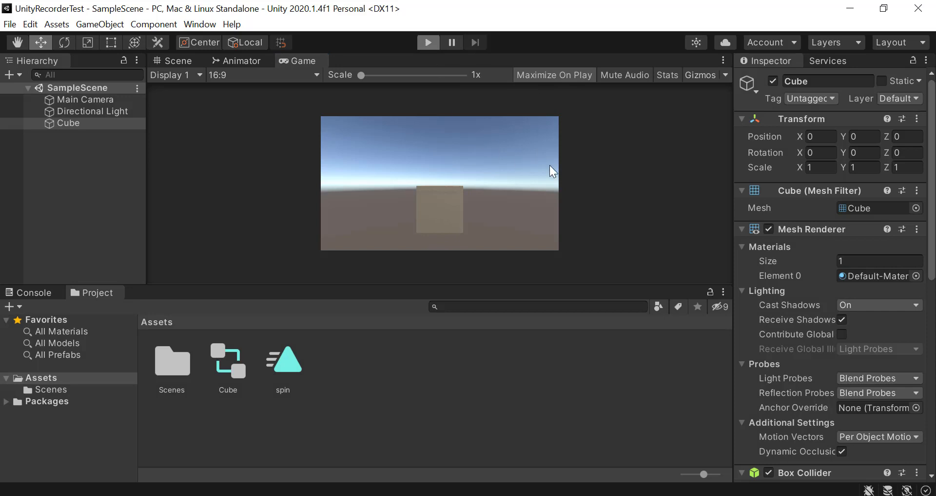
click(429, 43)
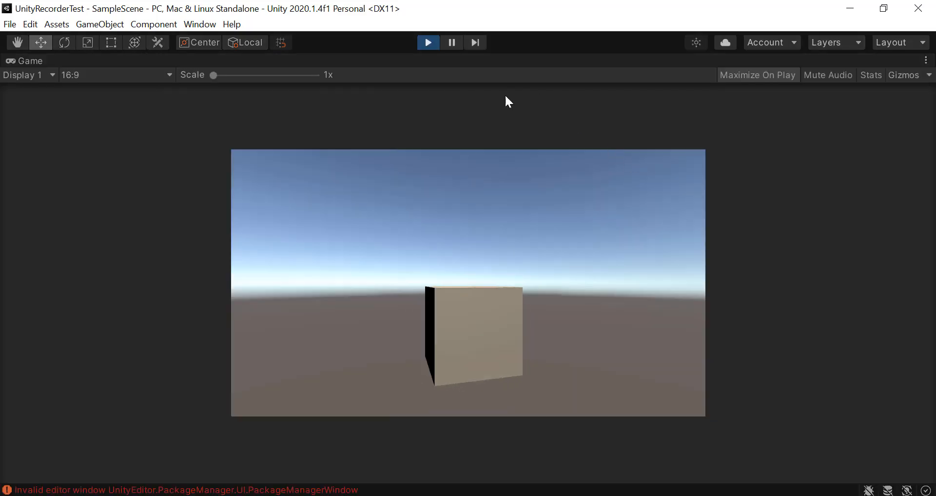
mouse_move(152, 205)
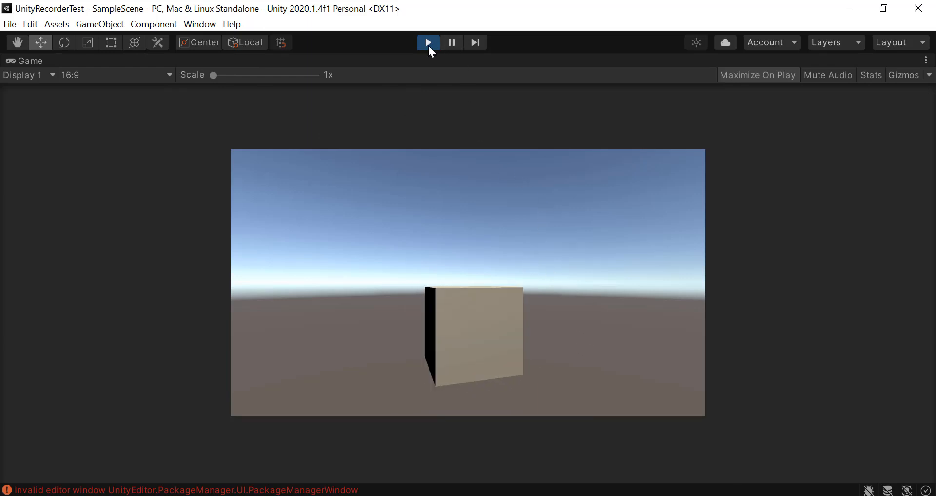
click(427, 42)
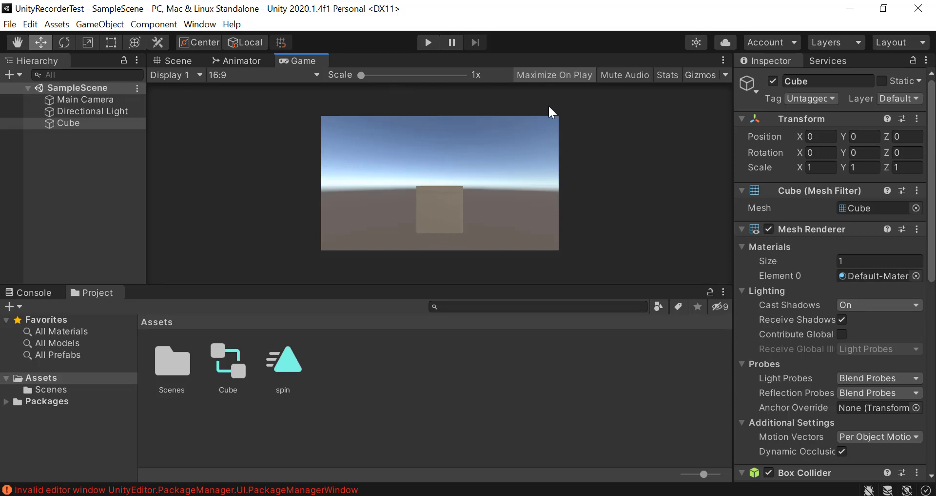
mouse_move(423, 162)
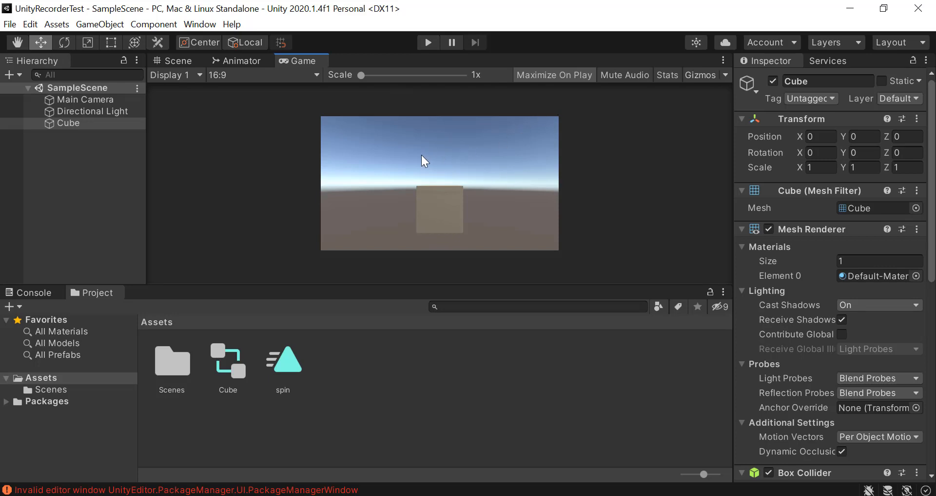
mouse_move(442, 169)
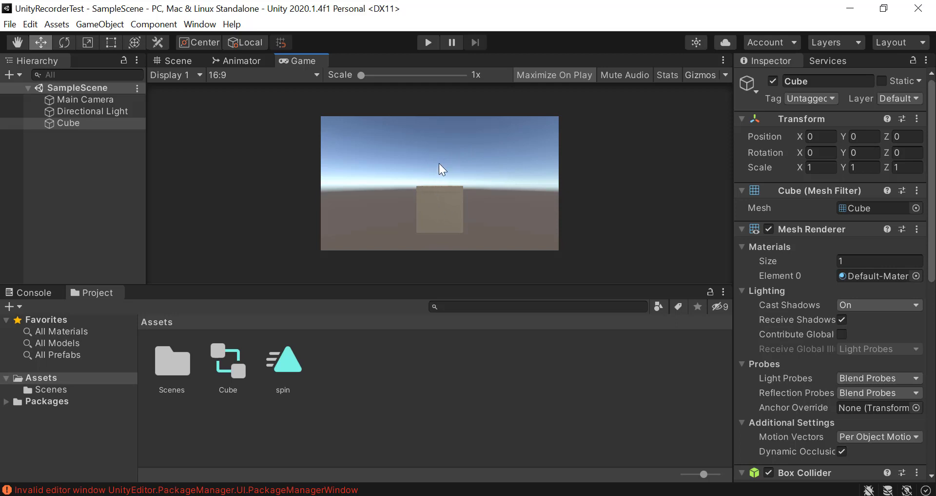
mouse_move(577, 251)
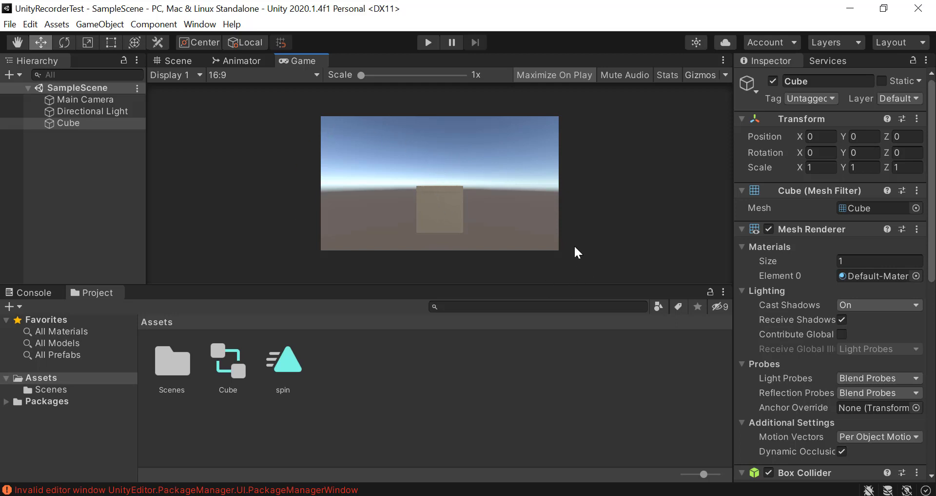
mouse_move(29, 24)
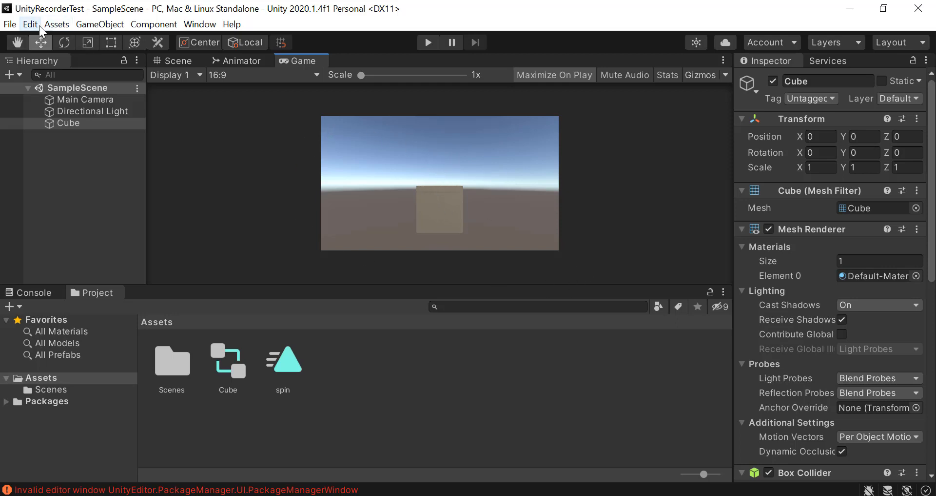
mouse_move(221, 94)
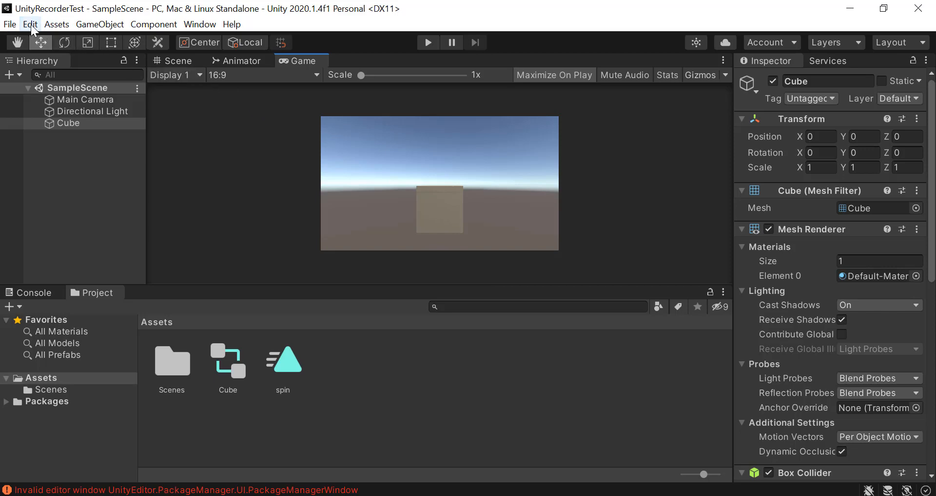
- Tick Enable Preview Packages on the Package Manager page of Project Settings
click(30, 24)
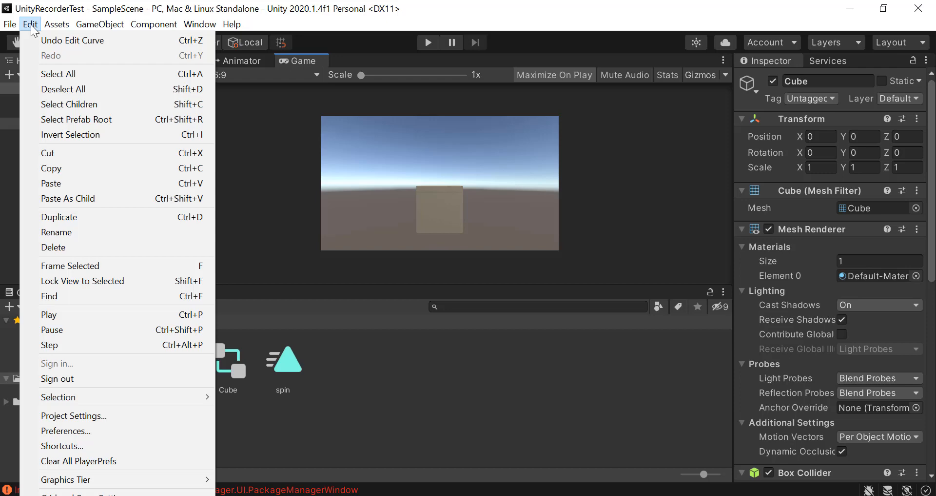
mouse_move(74, 415)
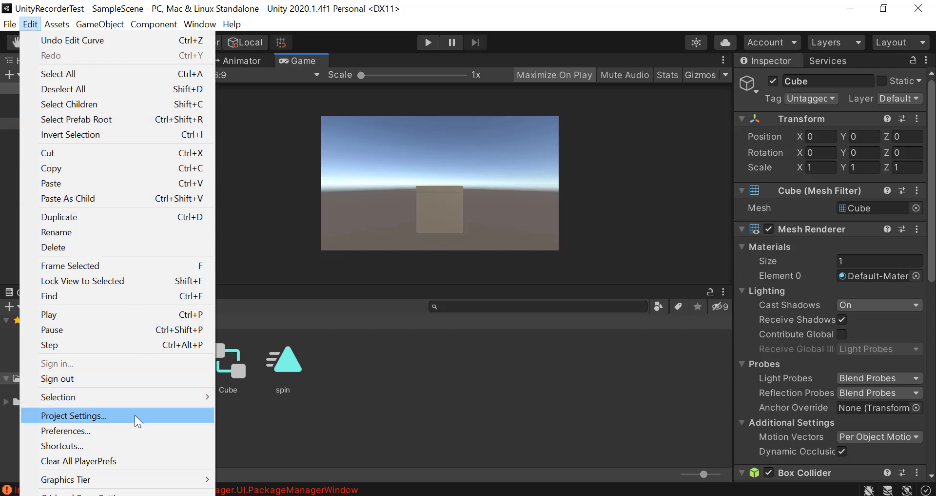
click(74, 416)
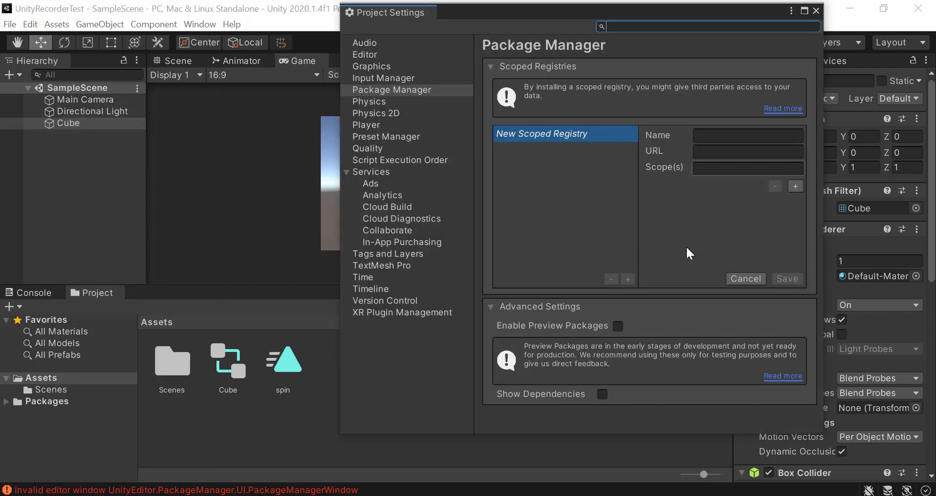
mouse_move(391, 90)
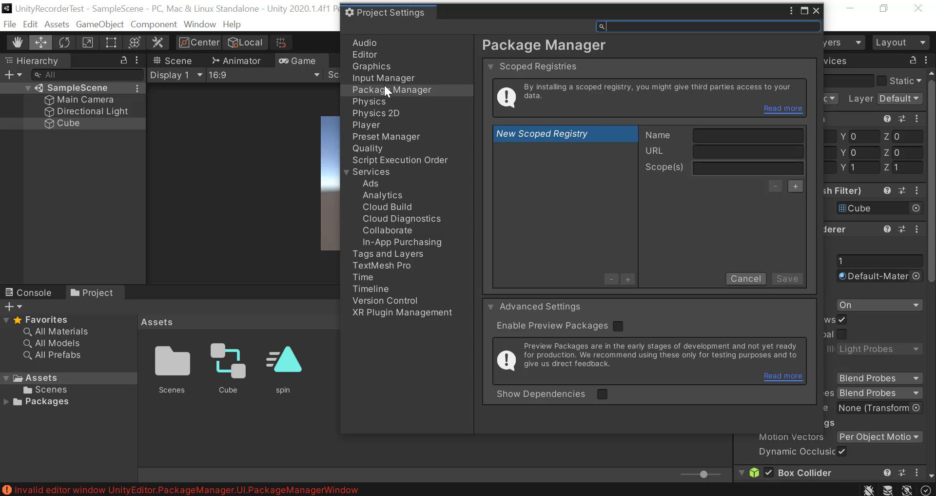
click(392, 90)
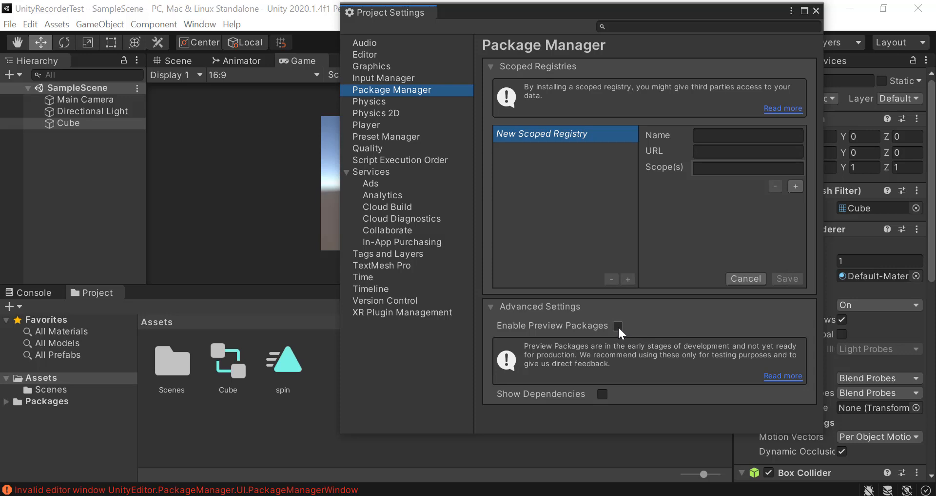
click(618, 325)
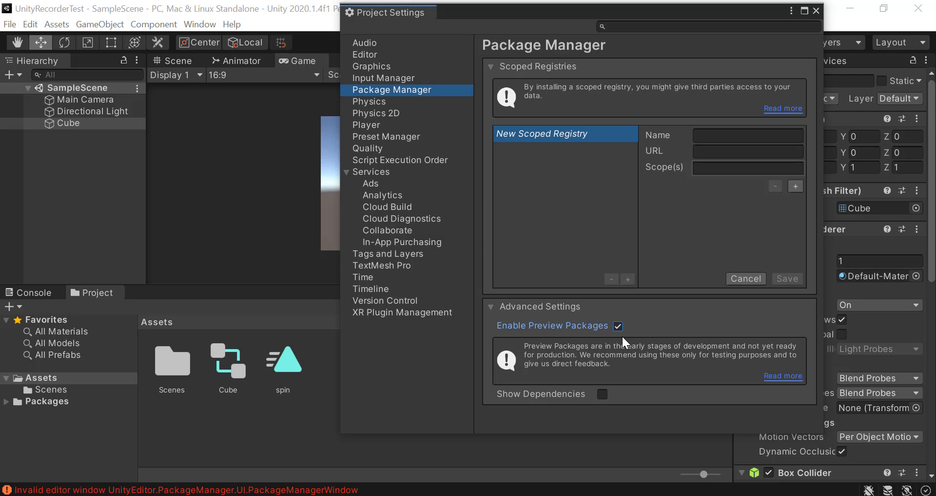
mouse_move(593, 333)
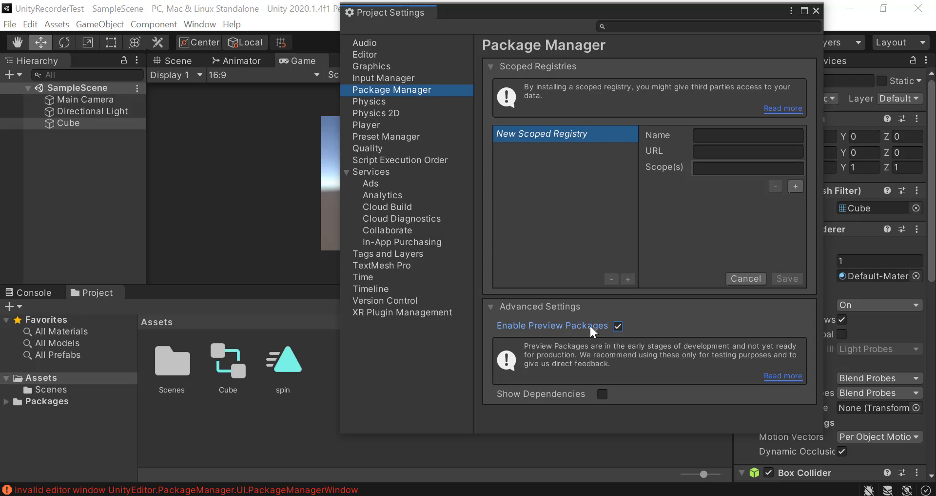
mouse_move(399, 103)
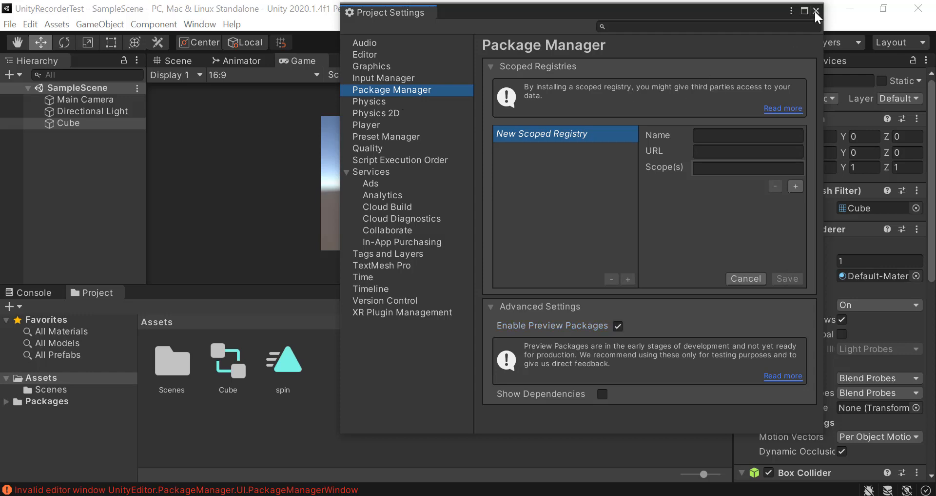
mouse_move(631, 300)
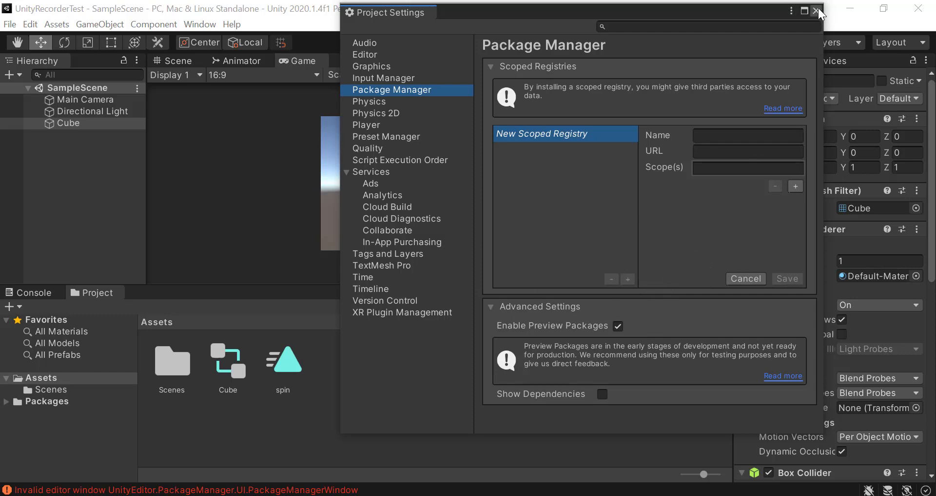
click(816, 11)
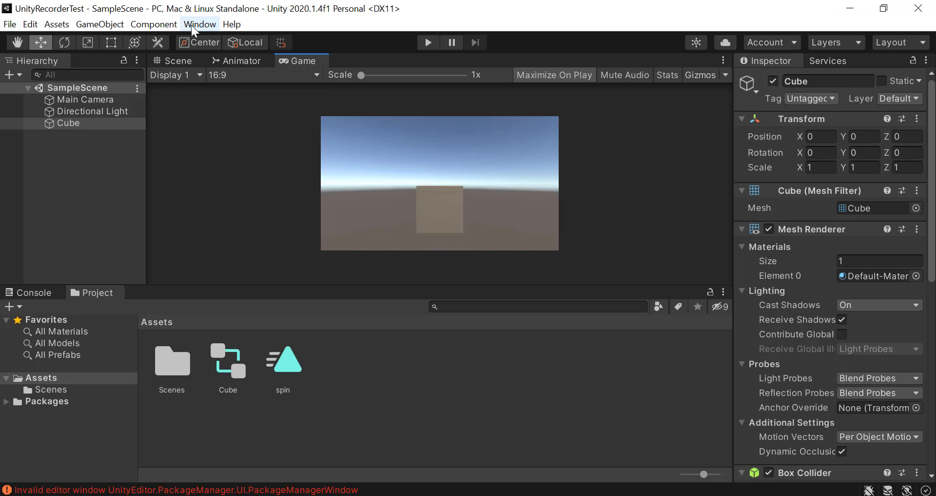
click(200, 24)
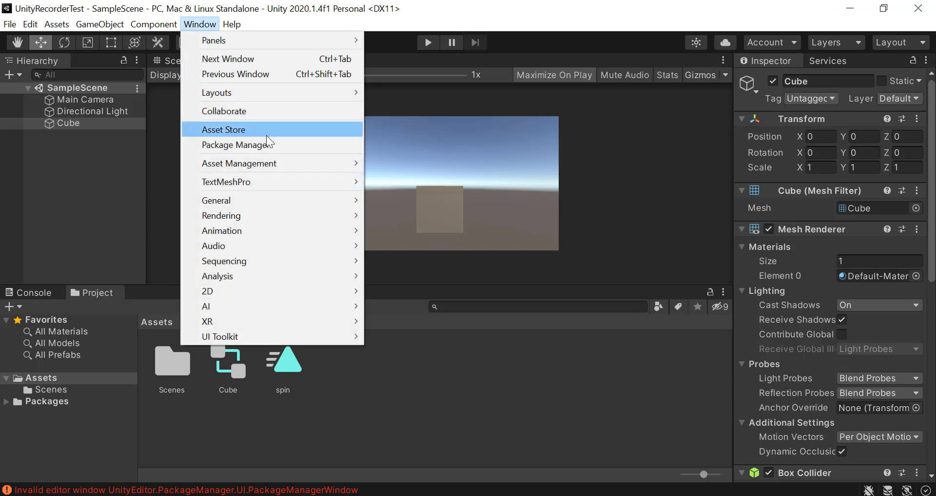
mouse_move(287, 147)
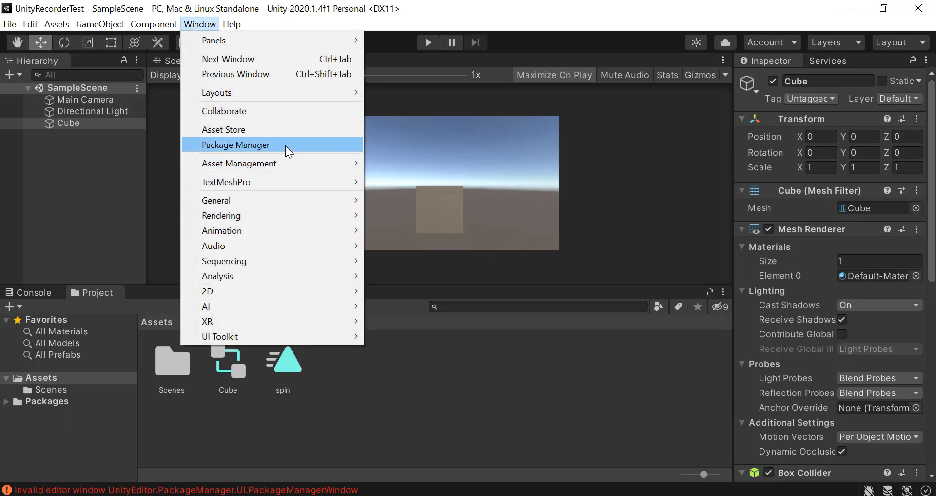
mouse_move(295, 146)
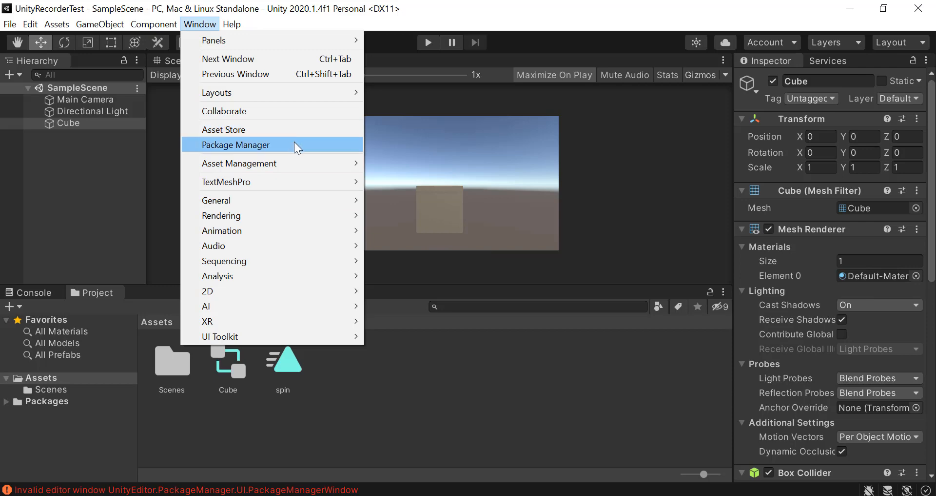
click(236, 144)
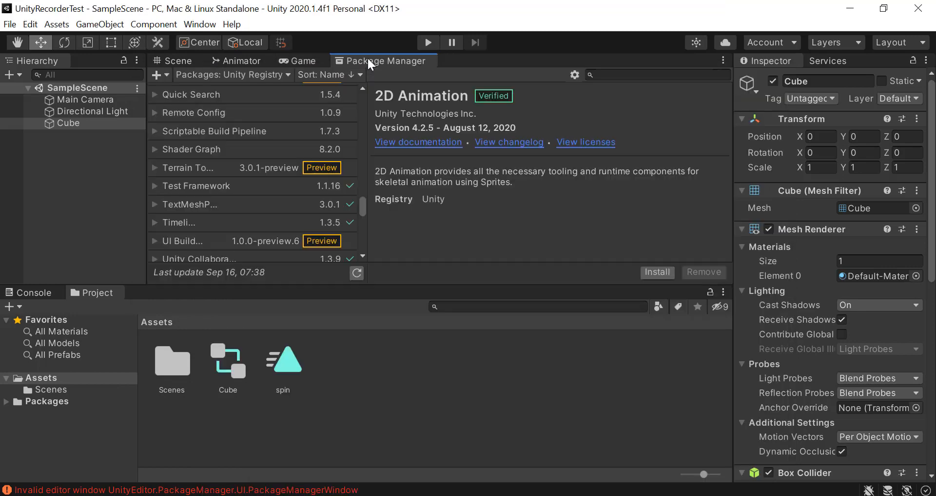
mouse_move(416, 38)
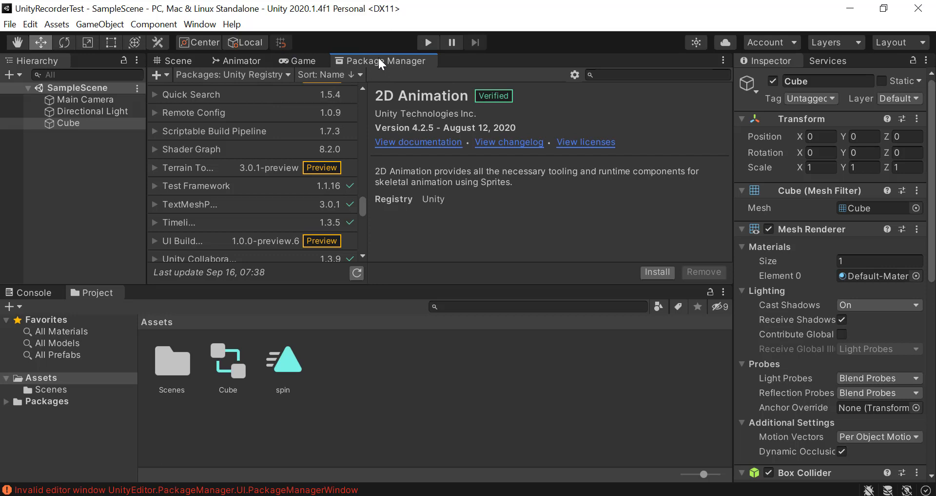
mouse_move(340, 185)
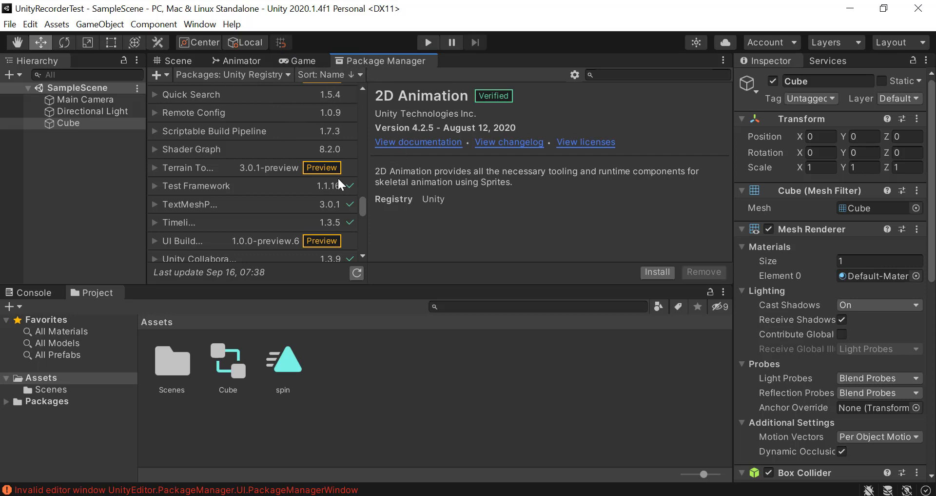
mouse_move(328, 205)
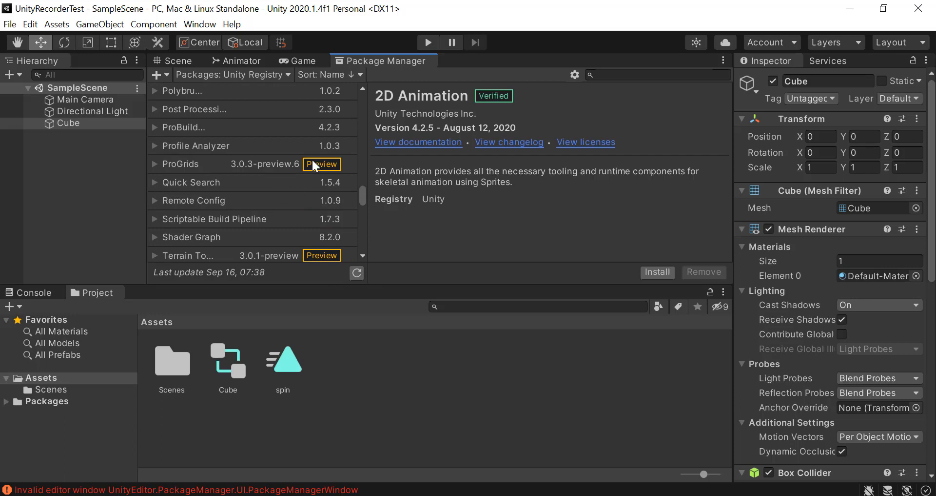
mouse_move(293, 223)
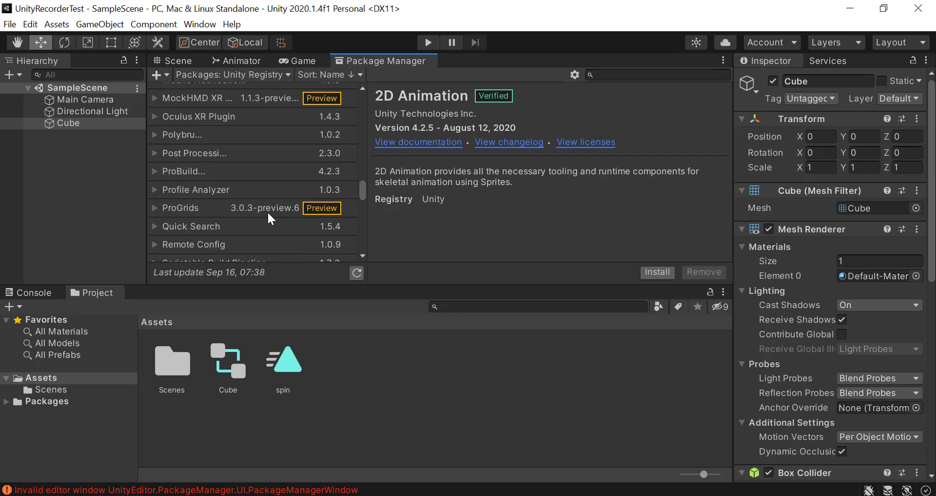
mouse_move(258, 144)
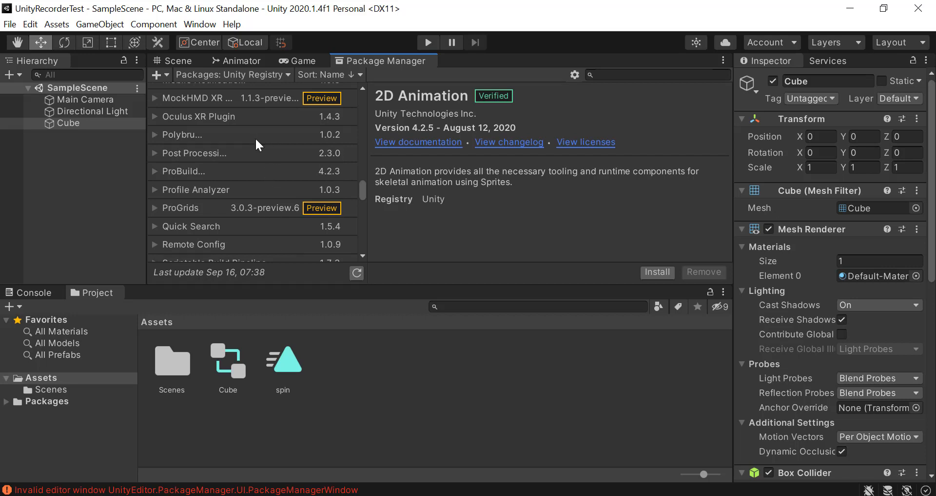
mouse_move(209, 81)
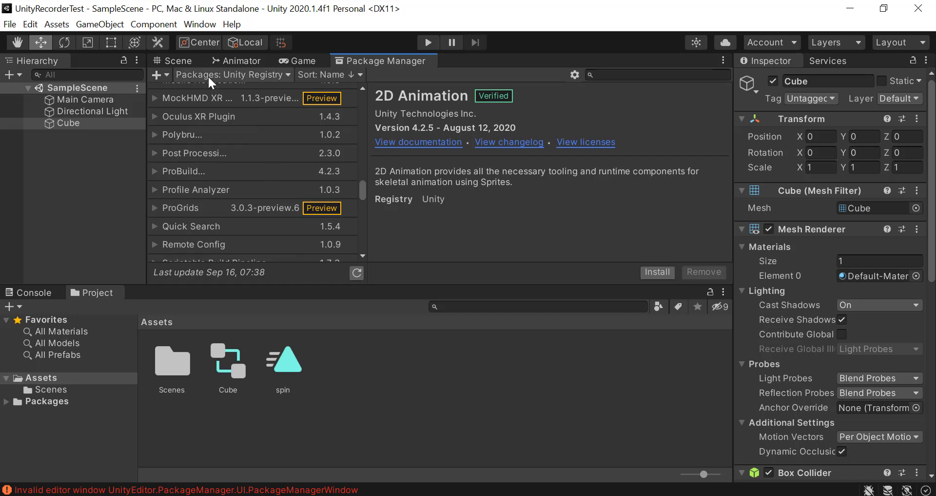
click(232, 74)
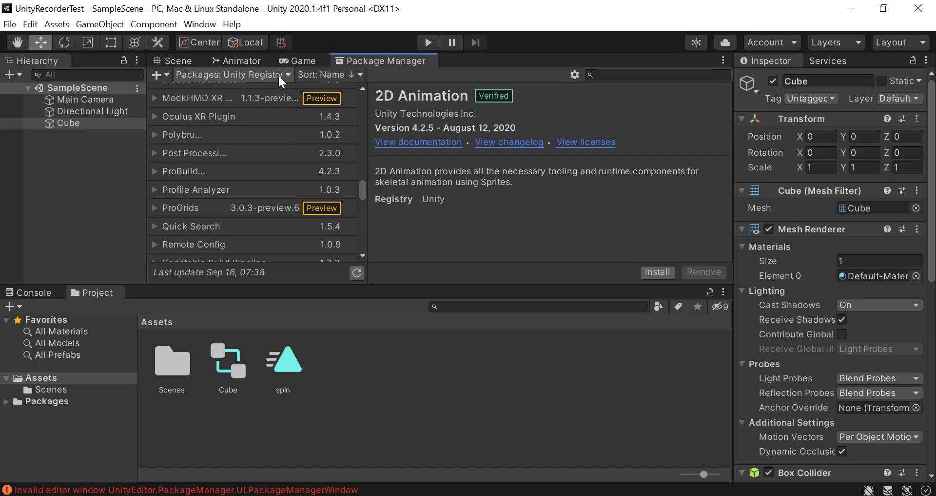
click(231, 74)
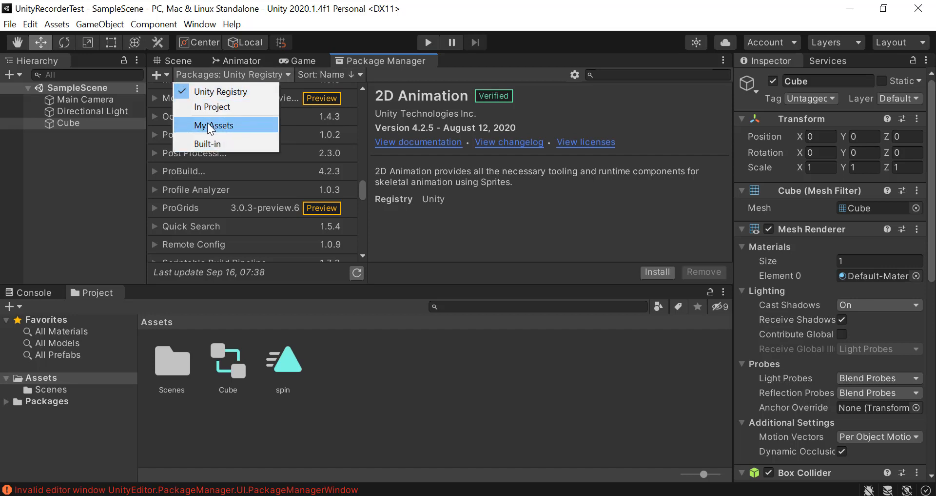
mouse_move(226, 133)
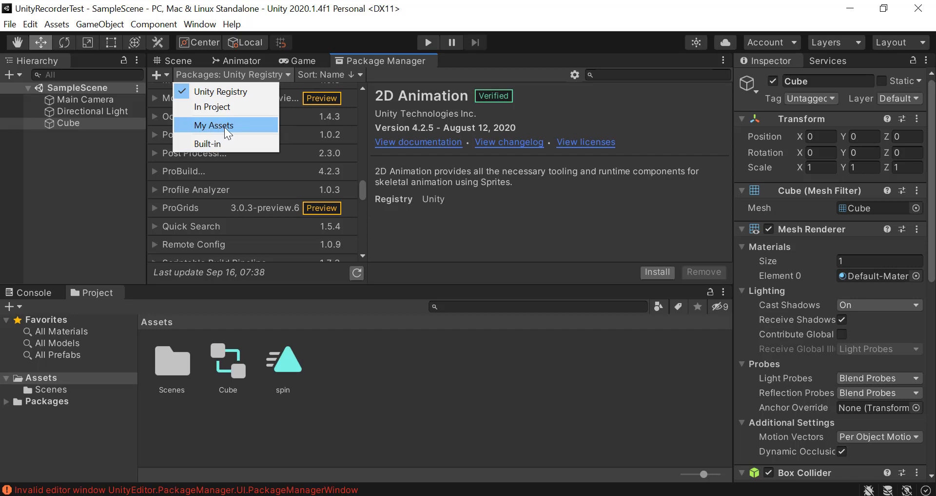
mouse_move(226, 132)
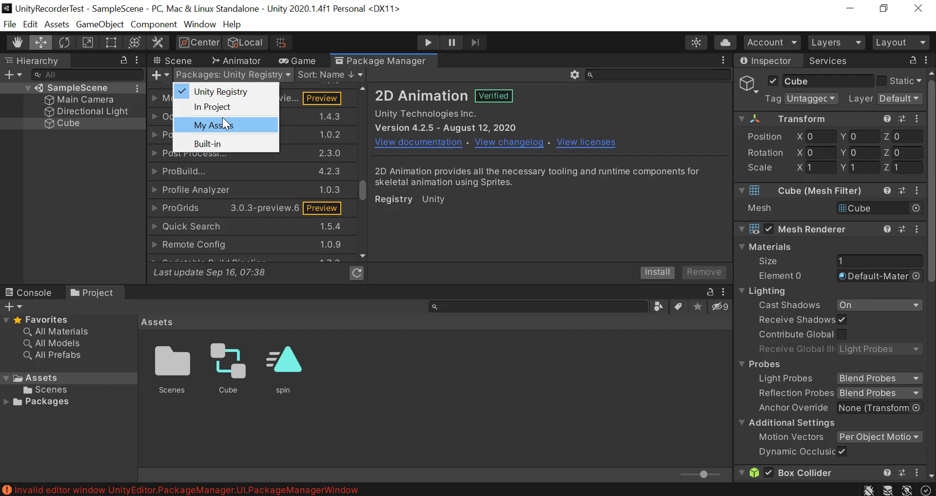
mouse_move(212, 106)
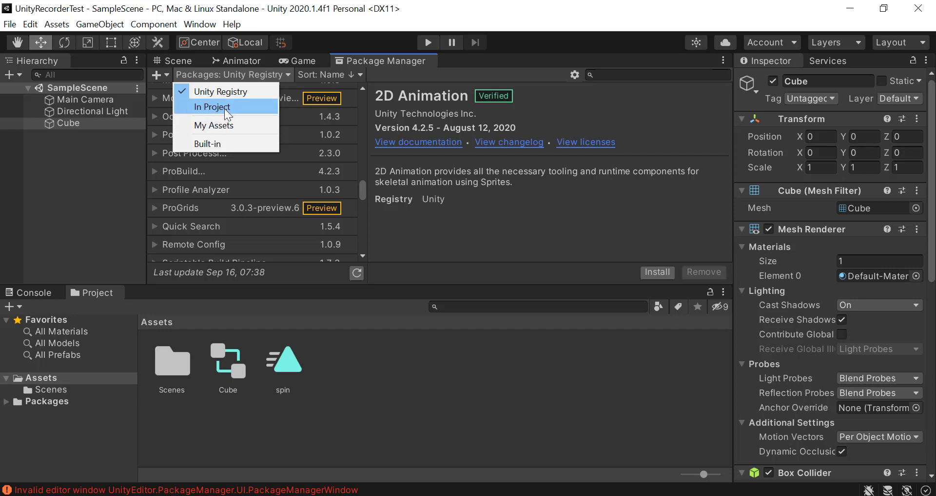
mouse_move(207, 144)
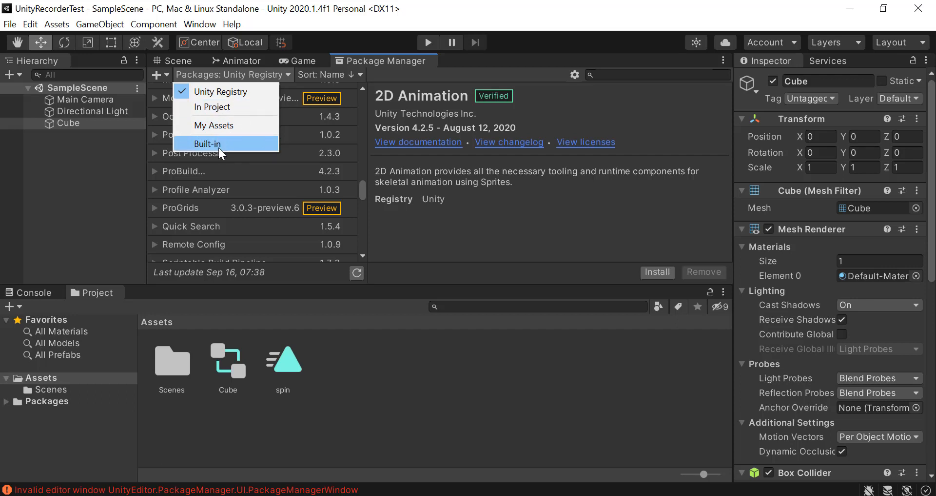
click(207, 143)
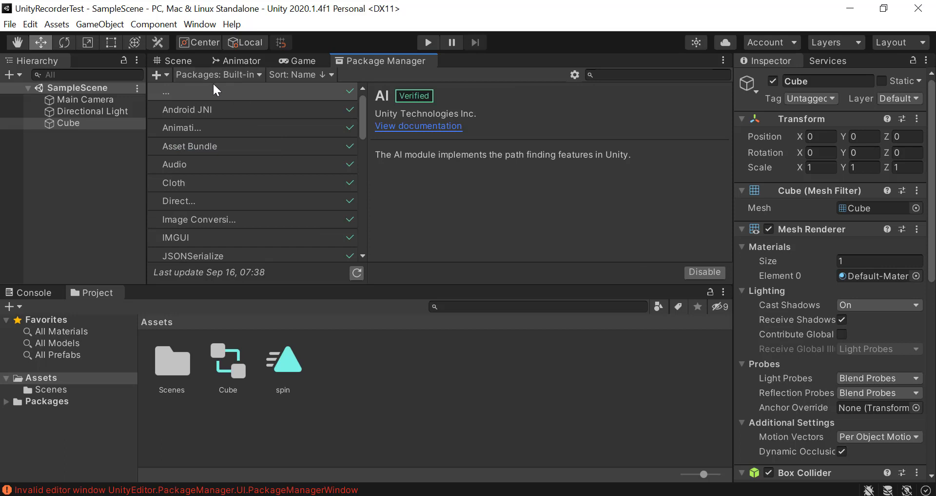
click(216, 74)
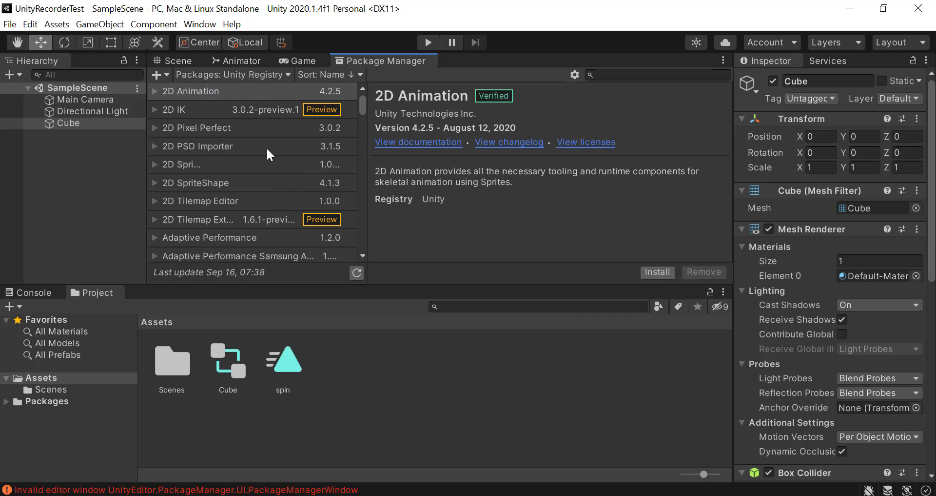
mouse_move(255, 197)
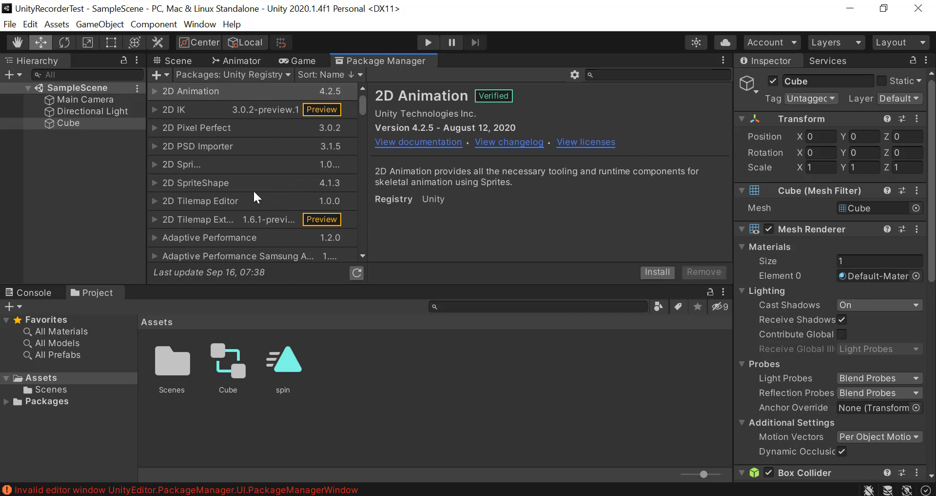
scroll(down, 3)
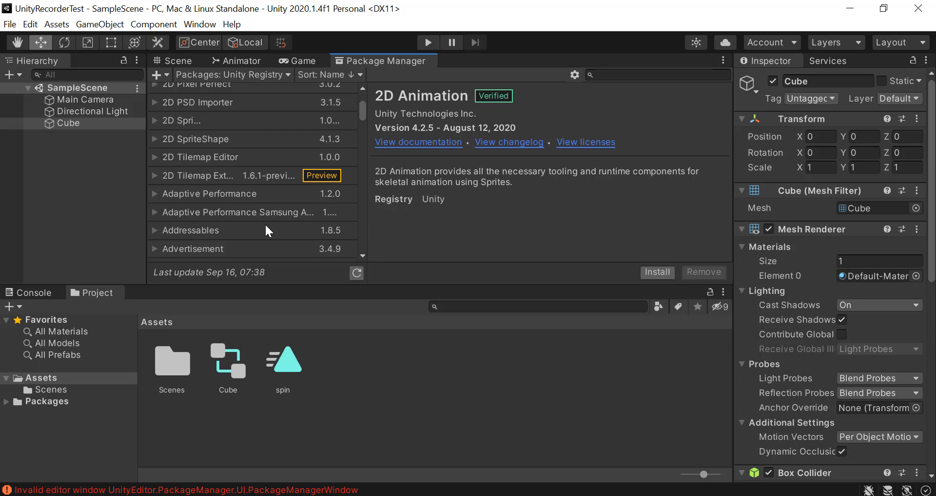
mouse_move(248, 167)
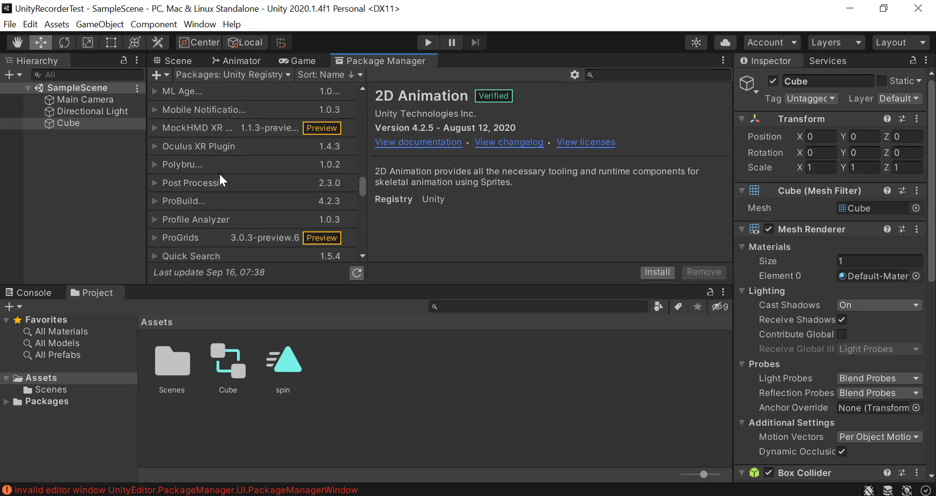
- Select Unity Recorder in the Unity Registry list and install it
scroll(down, 3)
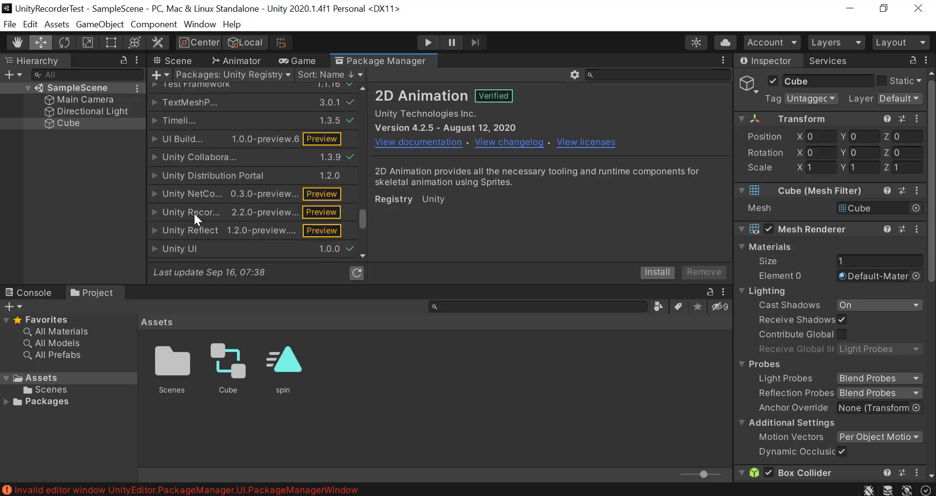
click(191, 212)
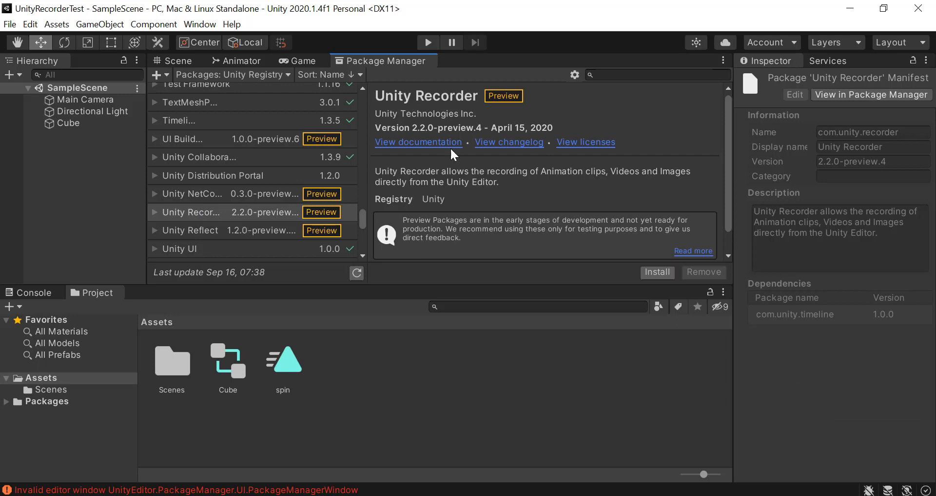
mouse_move(507, 127)
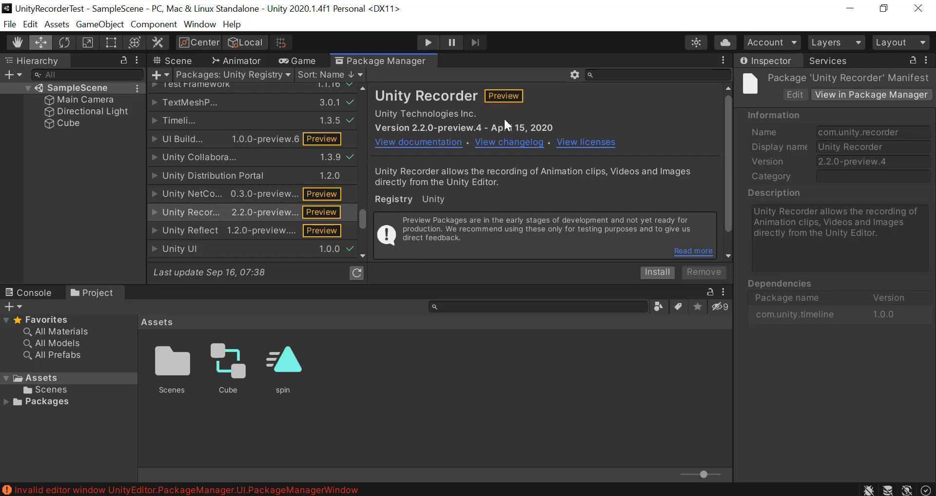
mouse_move(657, 271)
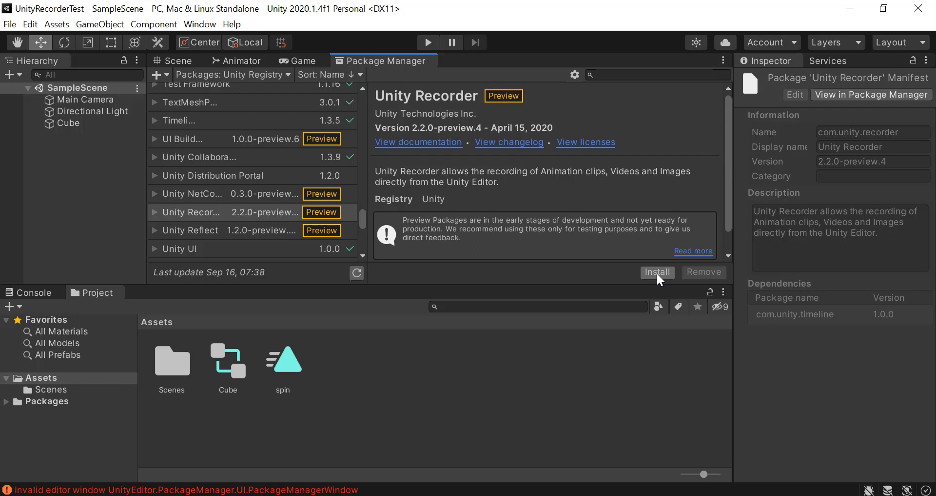
click(657, 272)
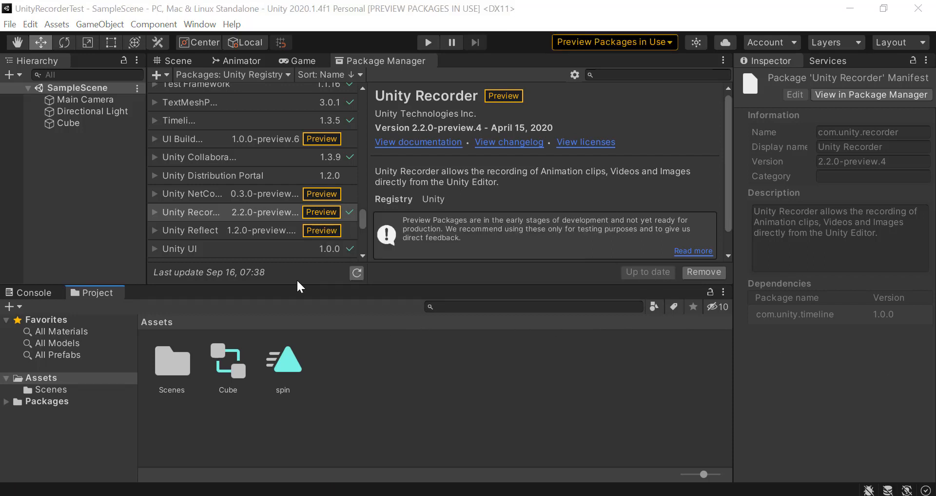
mouse_move(675, 175)
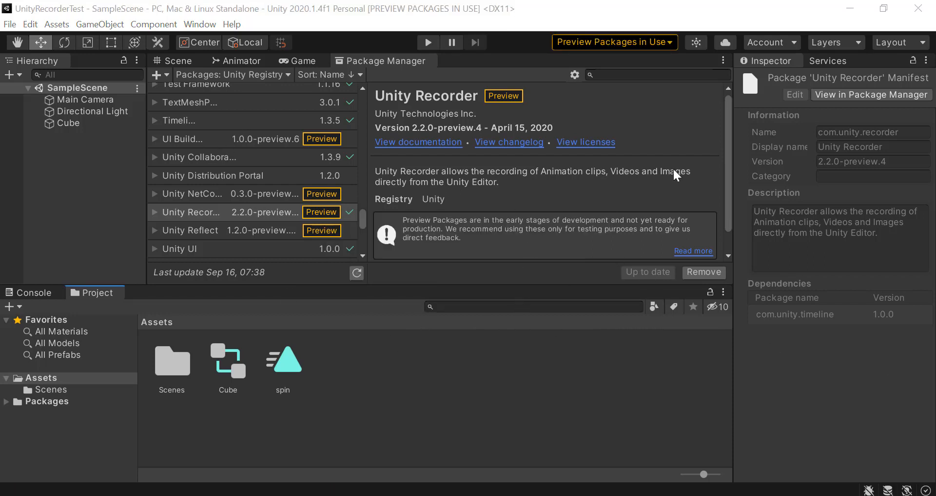
mouse_move(215, 433)
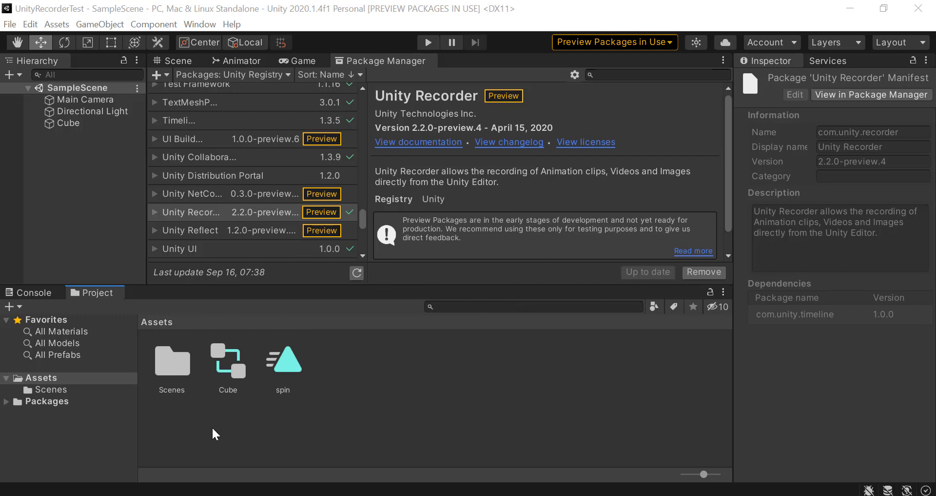
mouse_move(629, 49)
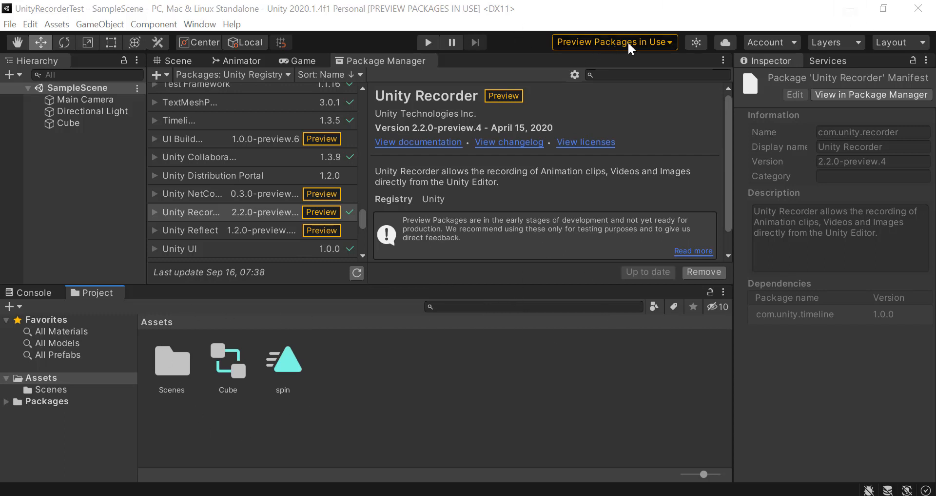
mouse_move(650, 53)
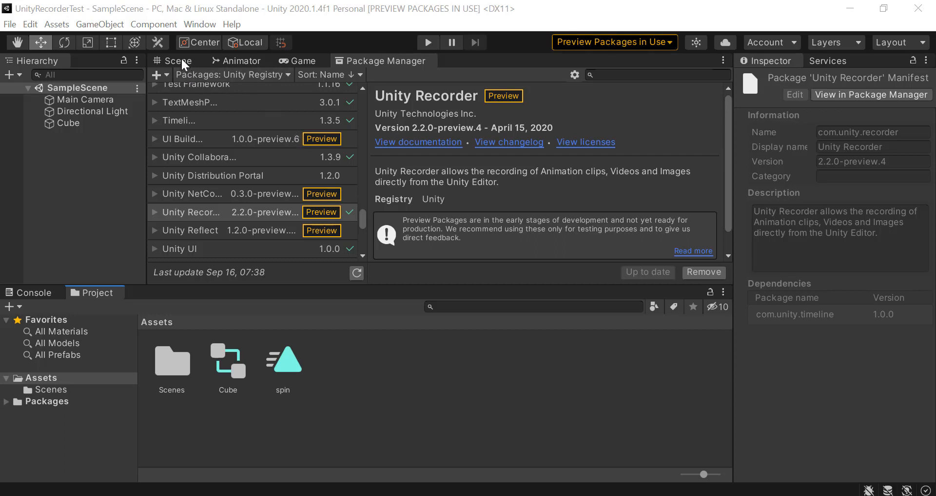
mouse_move(232, 77)
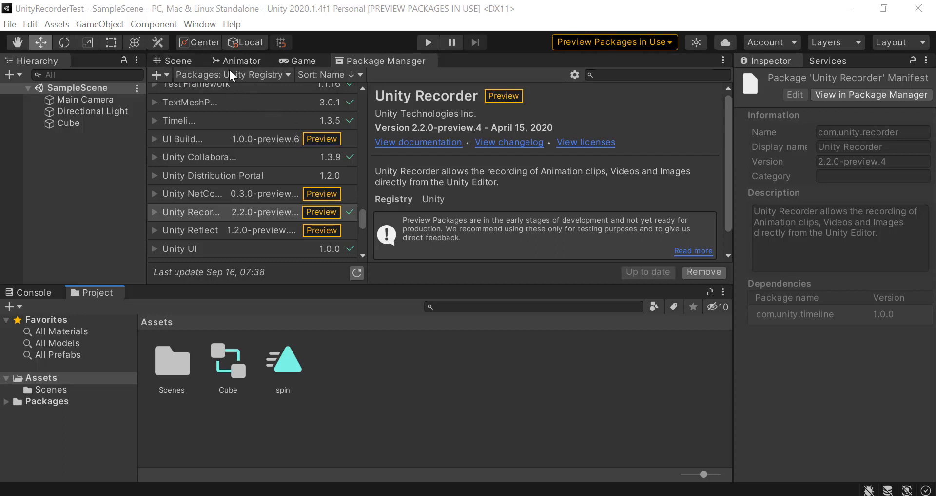
- Return to the Scene view once Unity Recorder shows Up to date
click(176, 60)
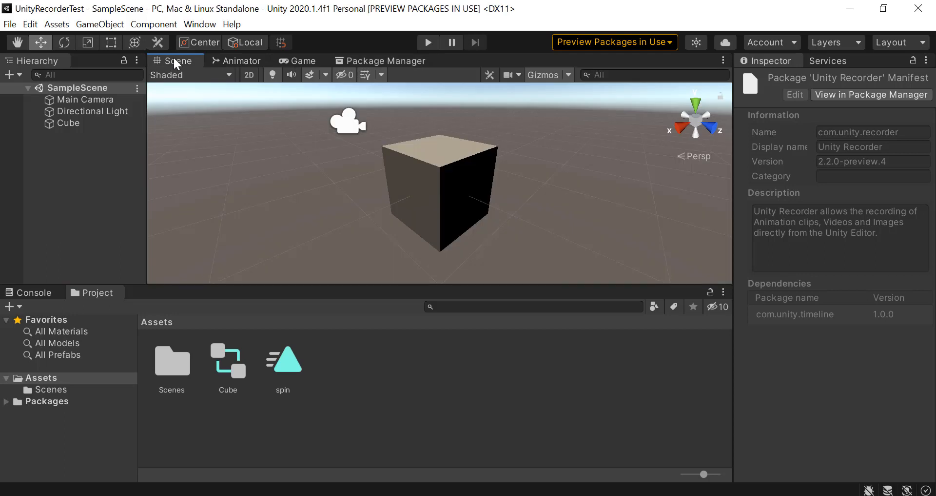
mouse_move(175, 34)
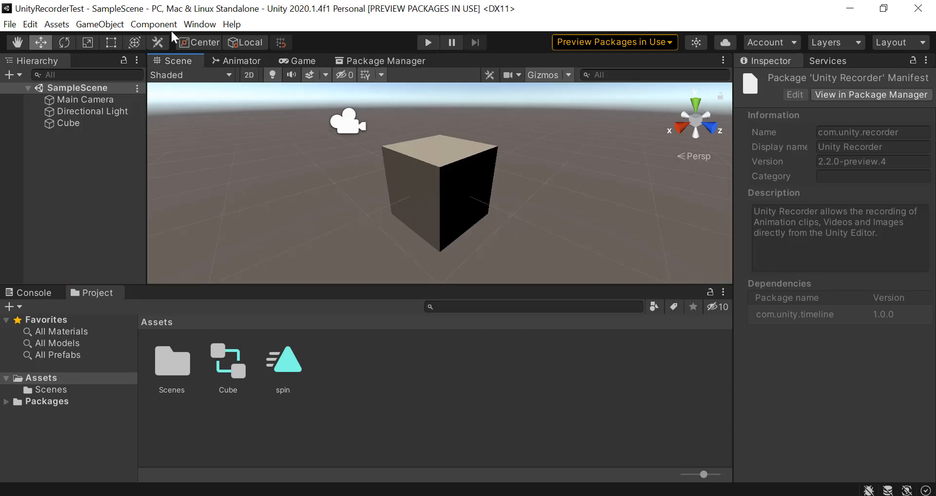
mouse_move(172, 36)
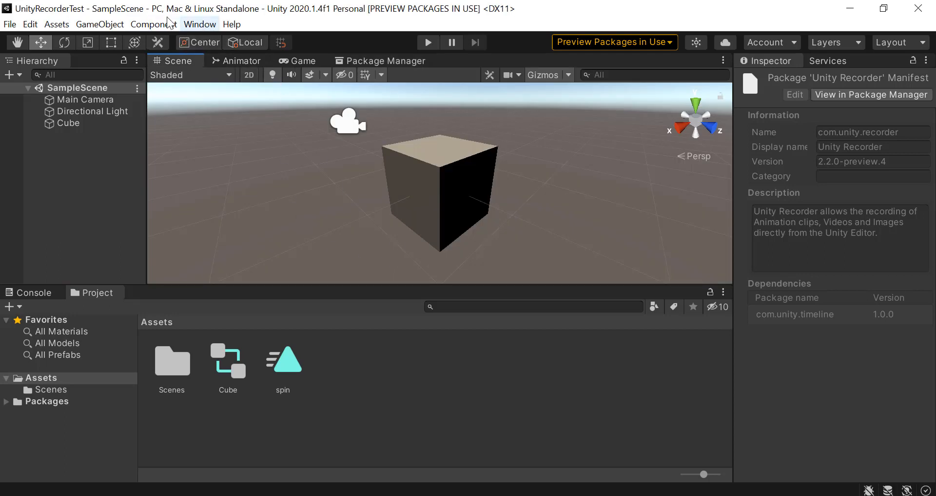
mouse_move(210, 32)
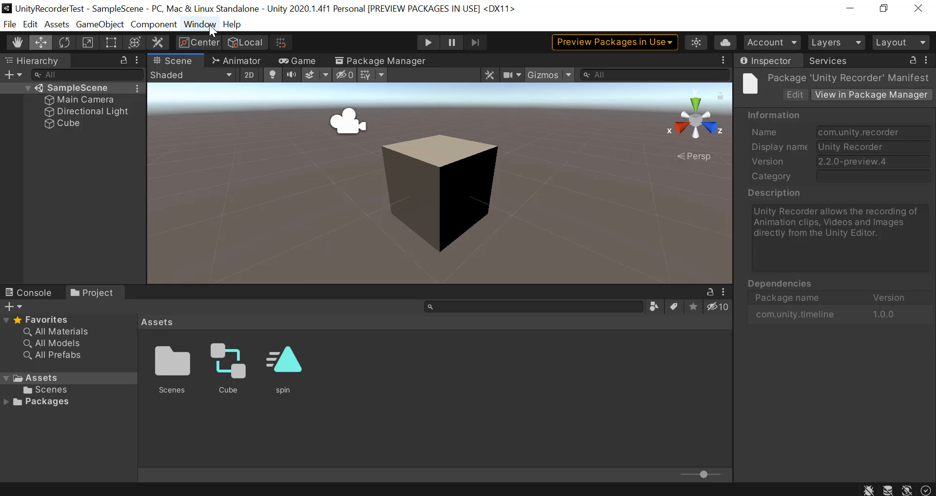
- Open the Recorder Window from Window > General > Recorder
click(199, 24)
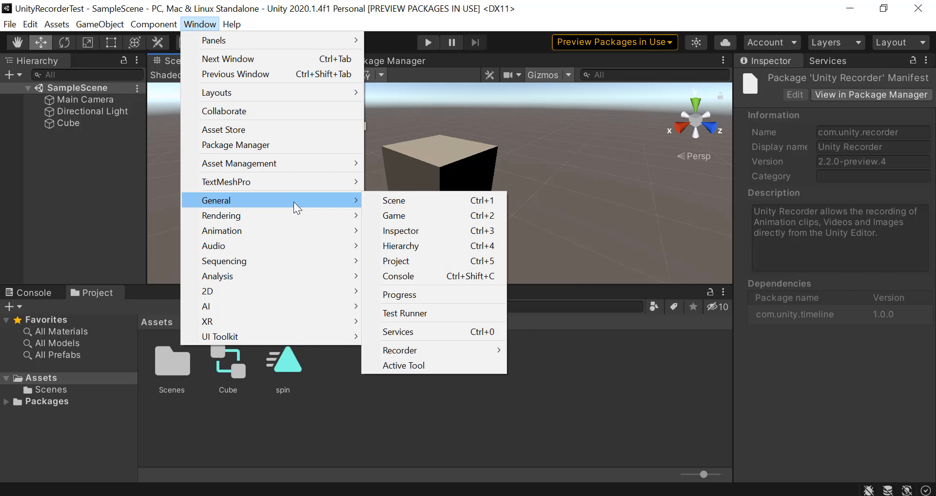
mouse_move(310, 207)
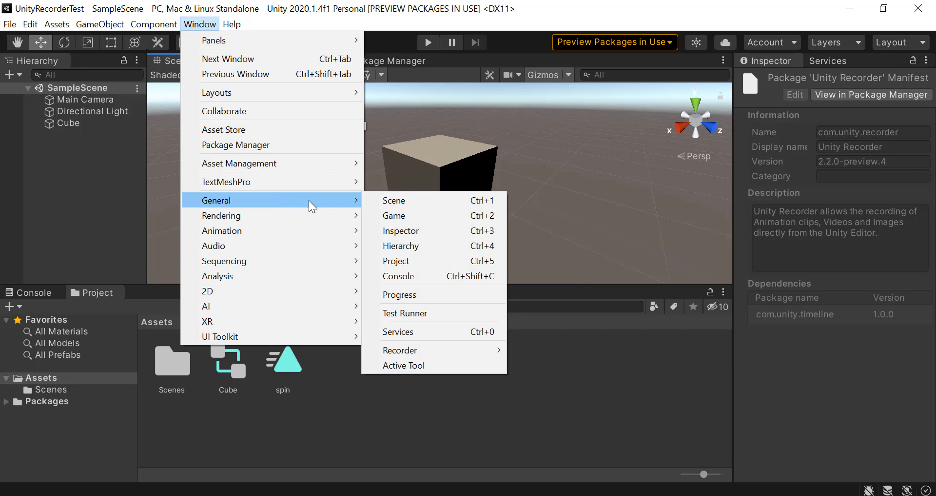
mouse_move(399, 350)
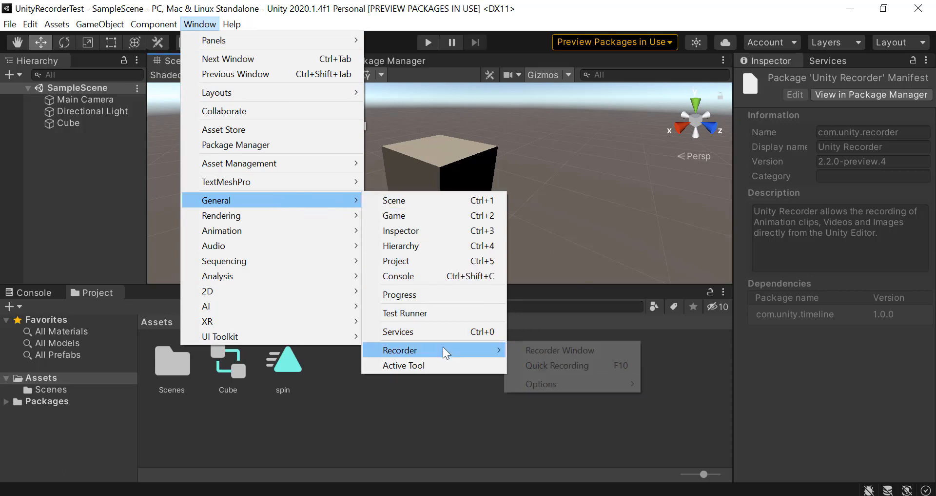
mouse_move(571, 351)
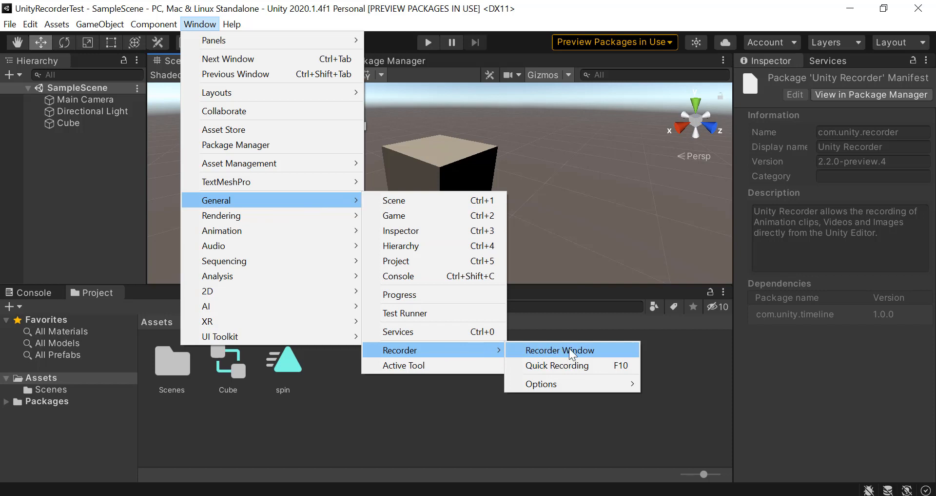
mouse_move(592, 357)
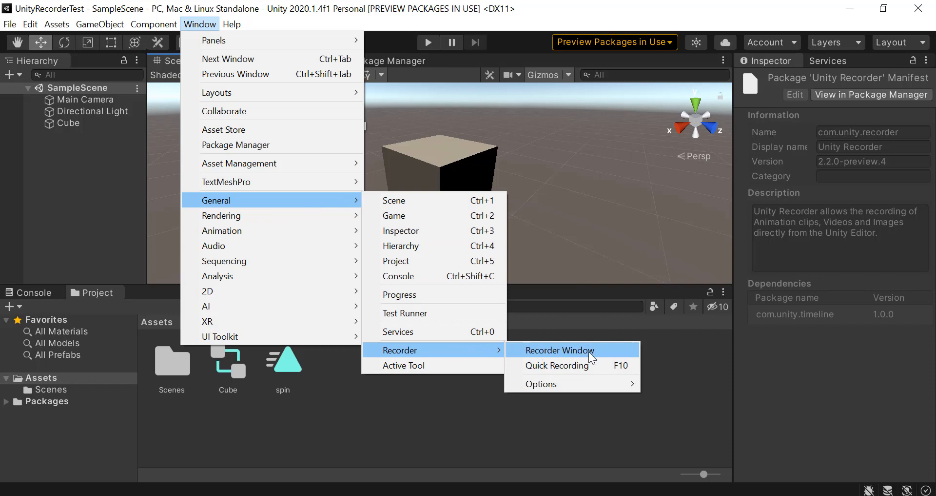
click(559, 350)
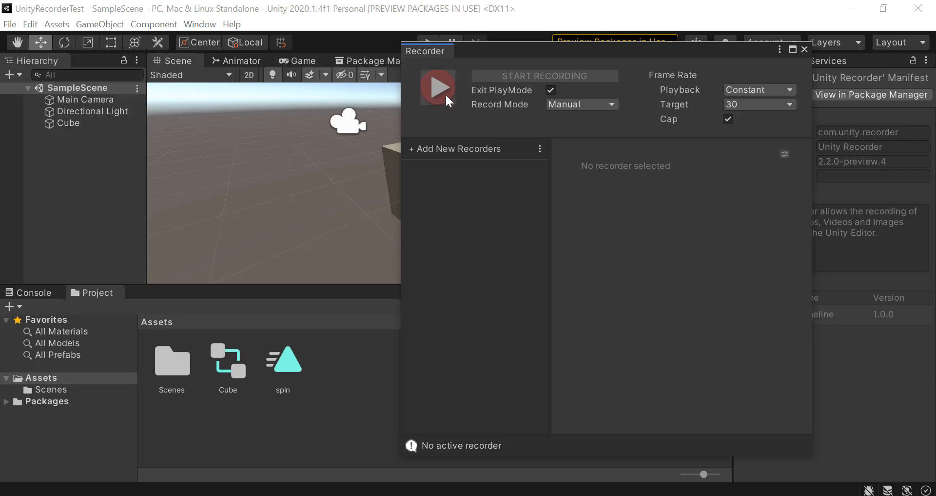
mouse_move(666, 130)
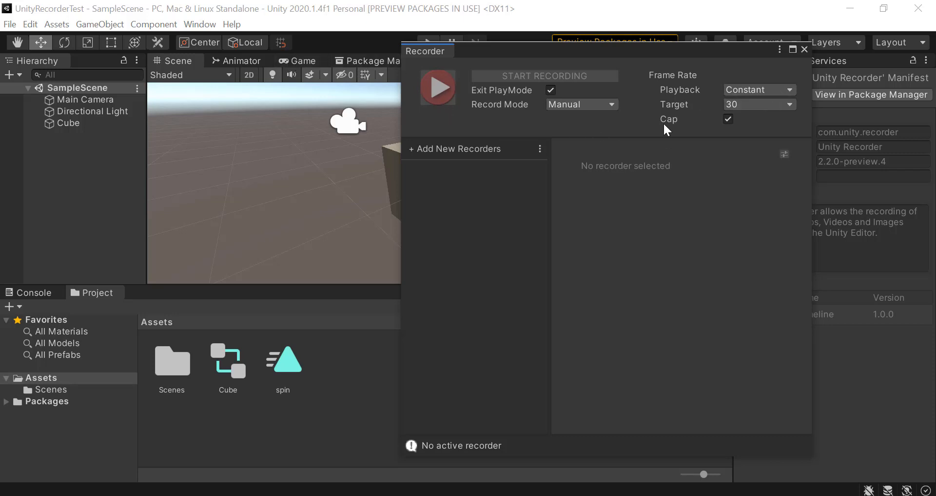
mouse_move(421, 159)
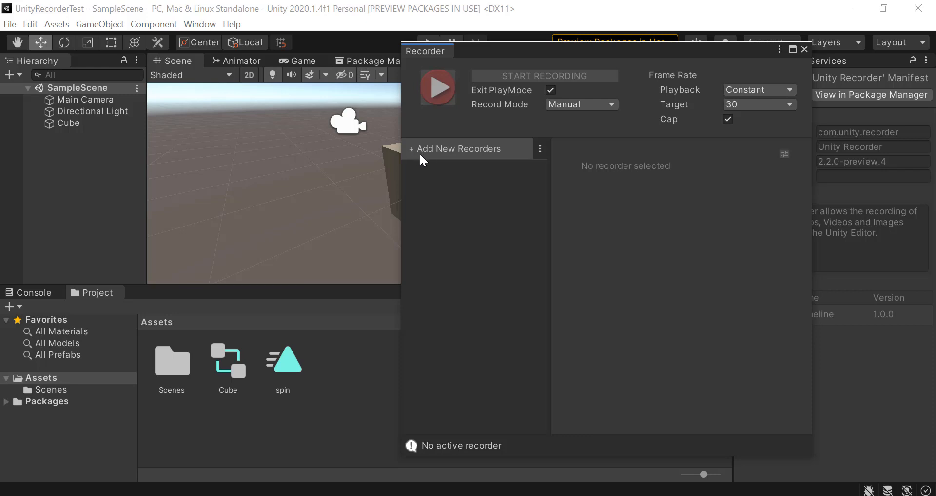
mouse_move(420, 151)
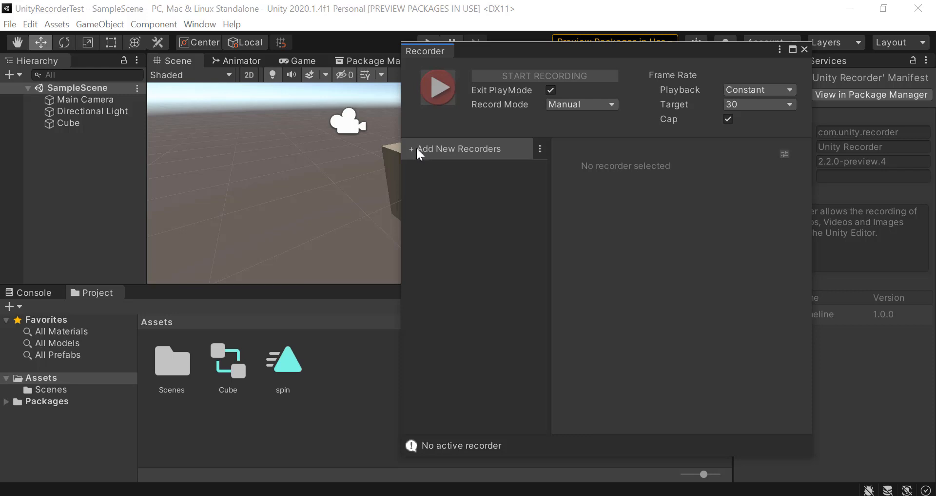
- Open the Add New Recorders list to see the available recorder types
click(458, 148)
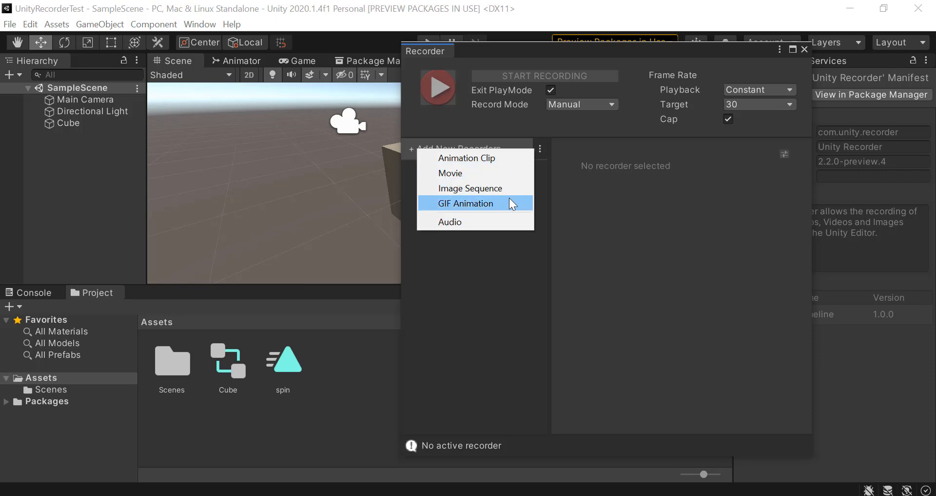
mouse_move(460, 179)
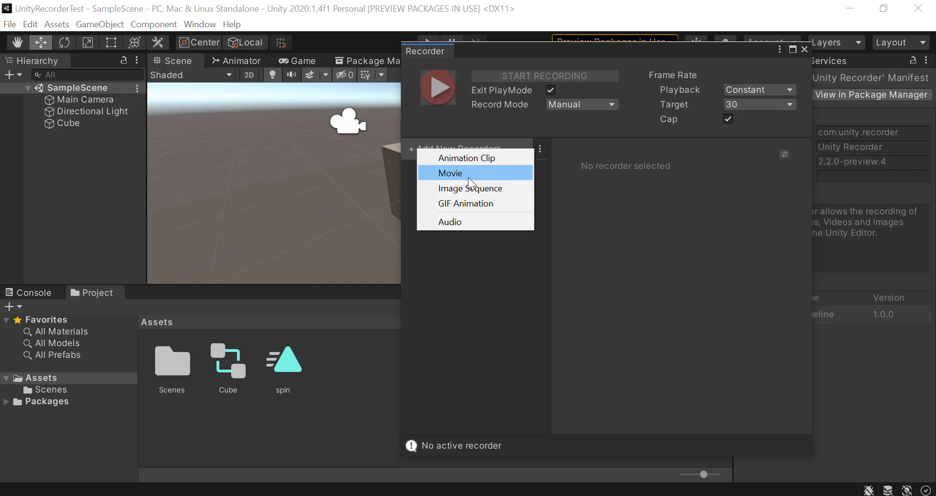
mouse_move(471, 188)
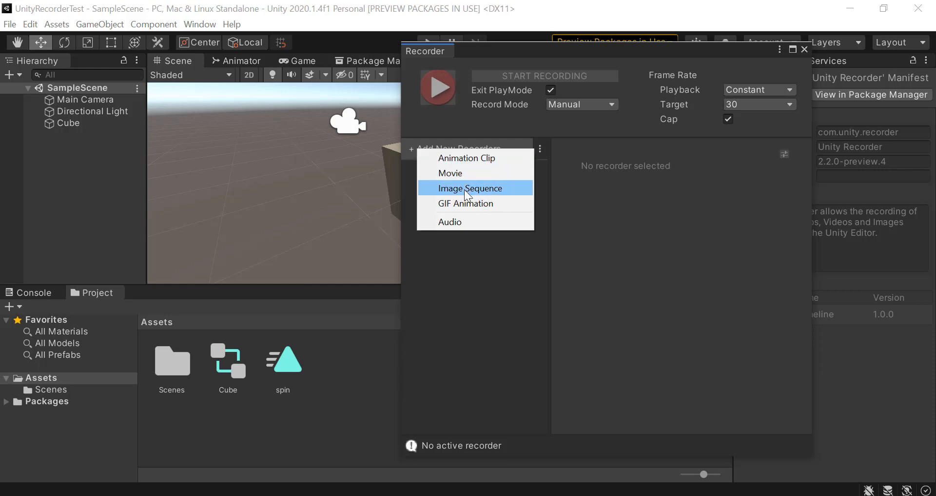
mouse_move(489, 206)
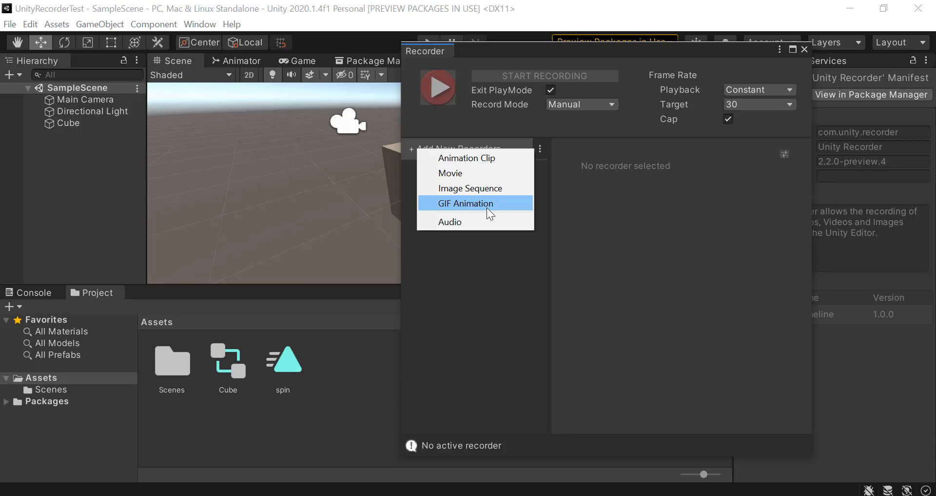
mouse_move(497, 216)
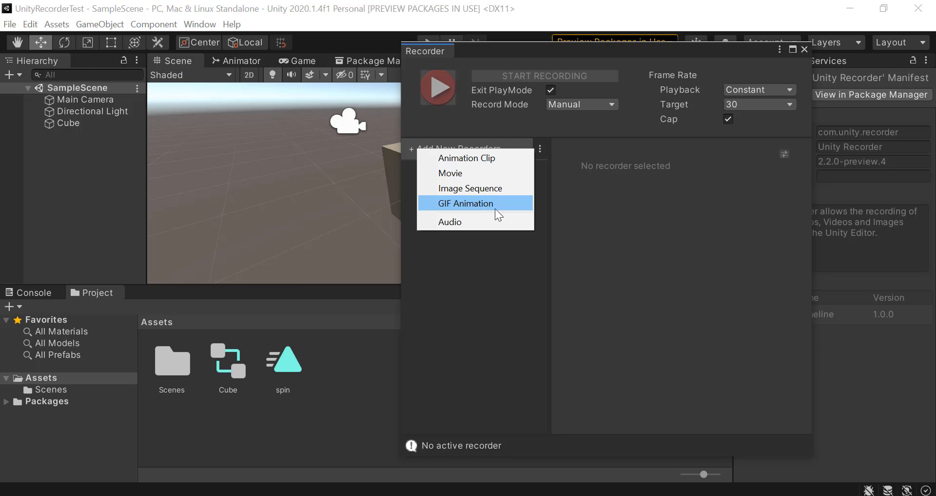
mouse_move(478, 176)
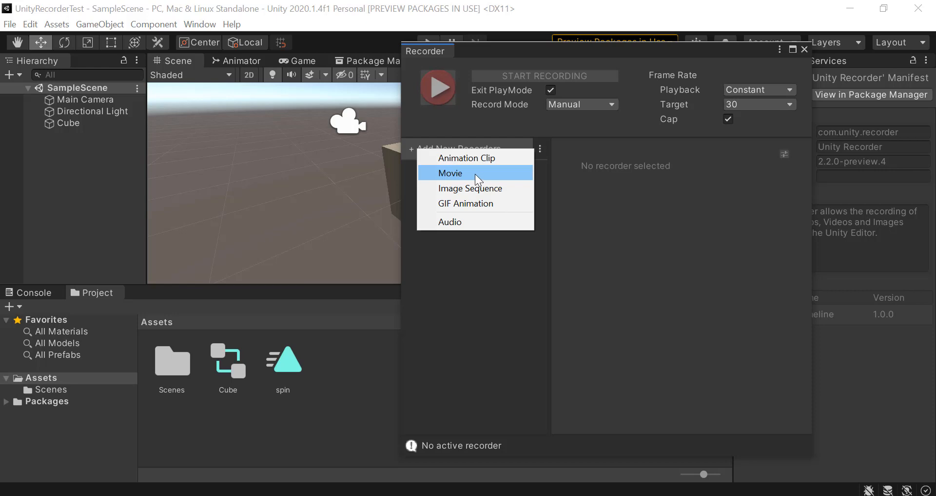
mouse_move(474, 221)
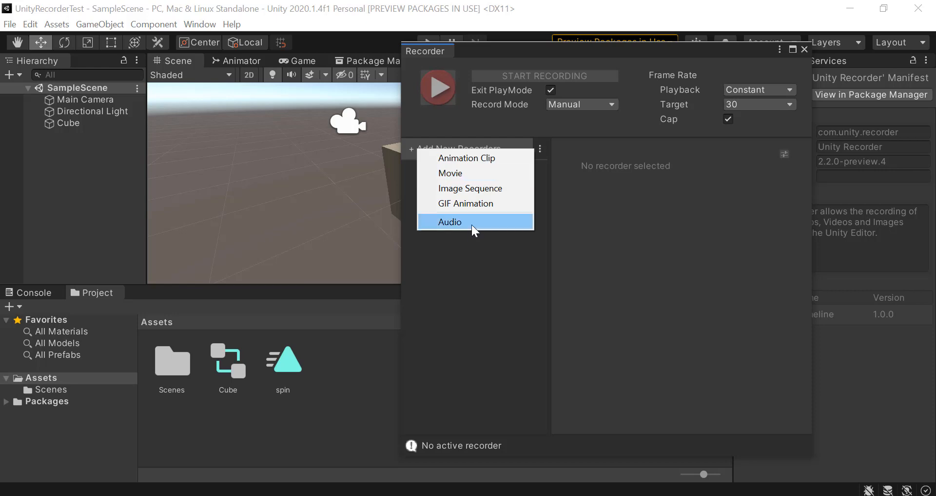
mouse_move(474, 173)
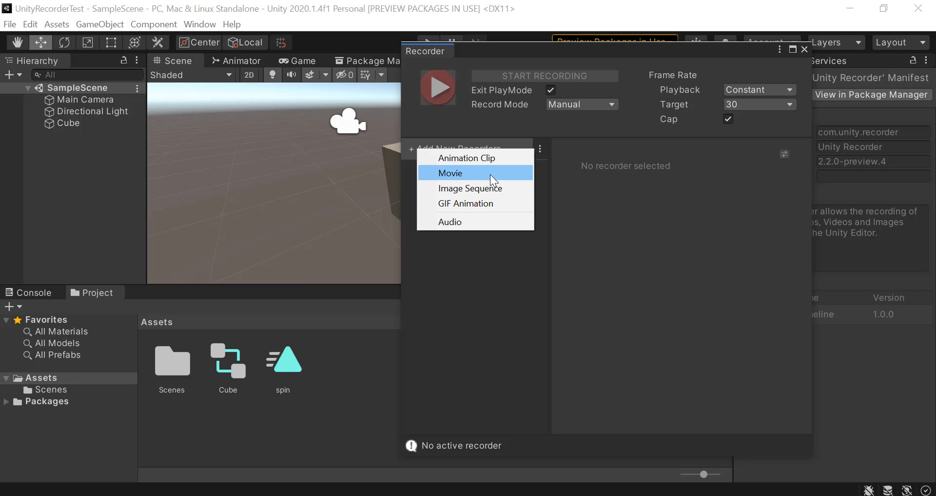
- Add a Movie recorder and keep its output format as MP4
click(450, 173)
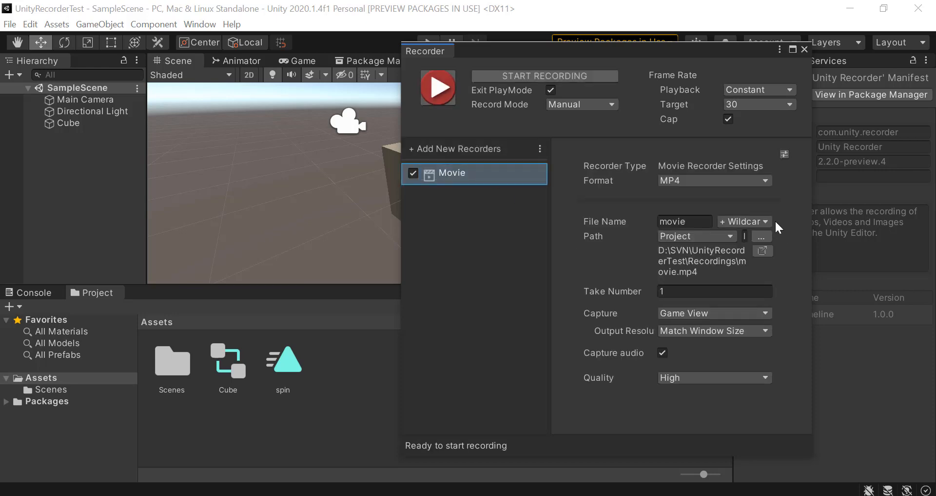
click(713, 180)
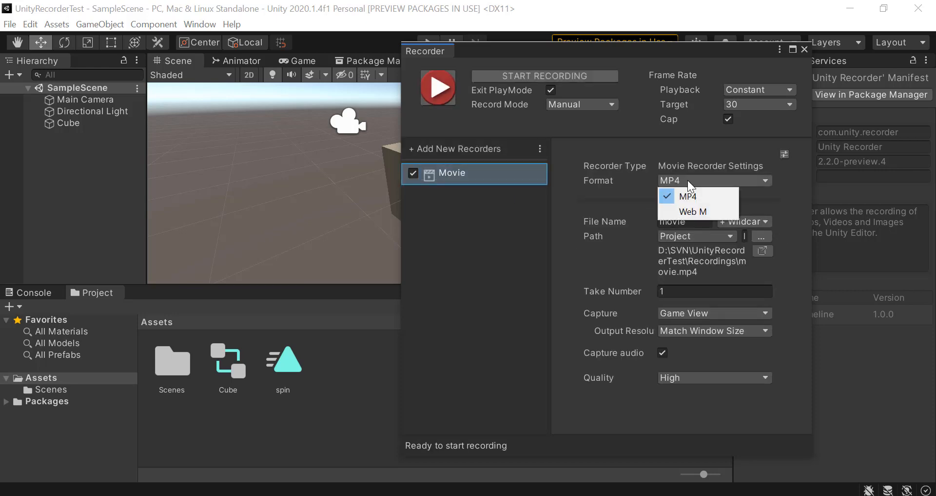
mouse_move(693, 196)
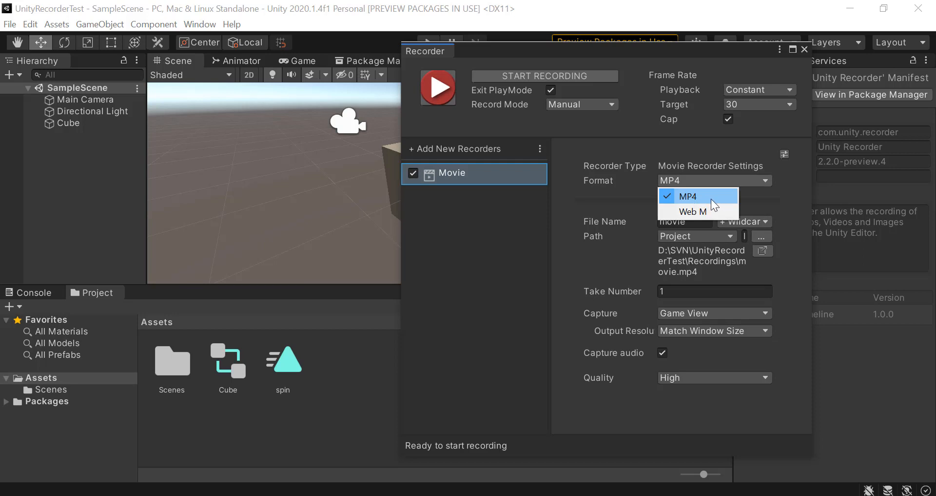
click(690, 196)
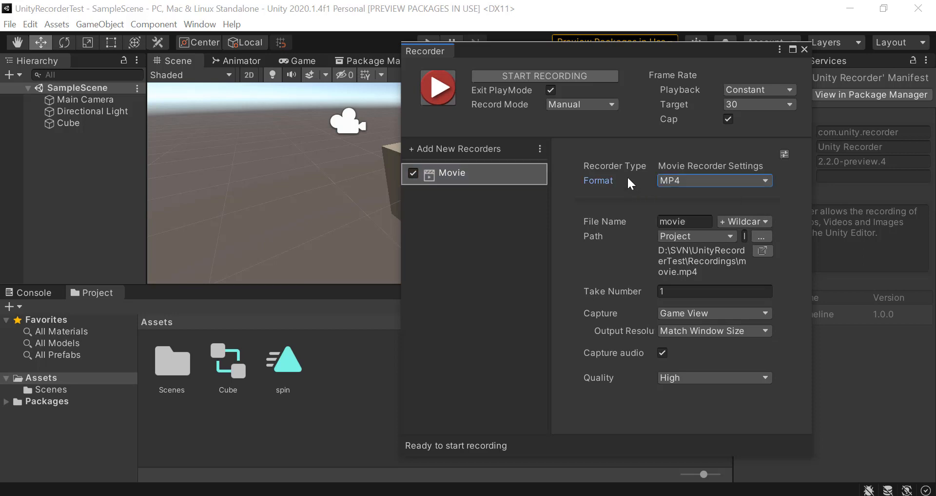
mouse_move(615, 281)
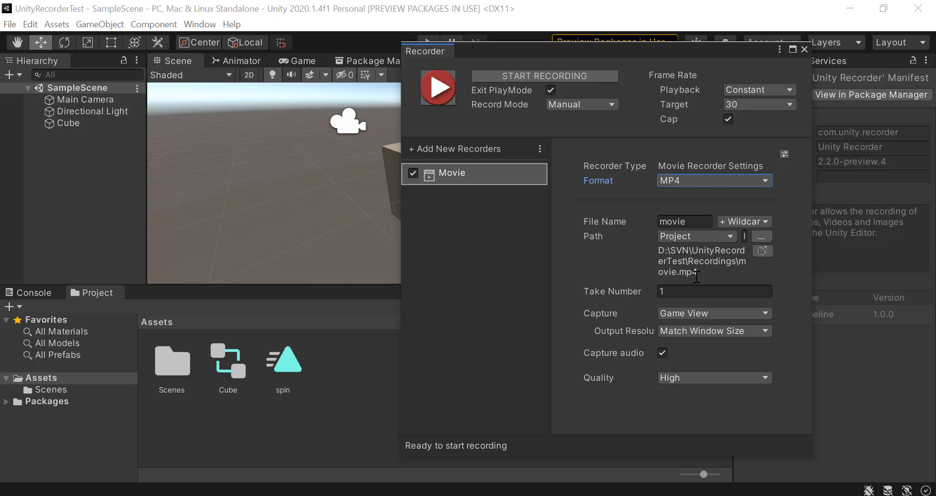
click(684, 220)
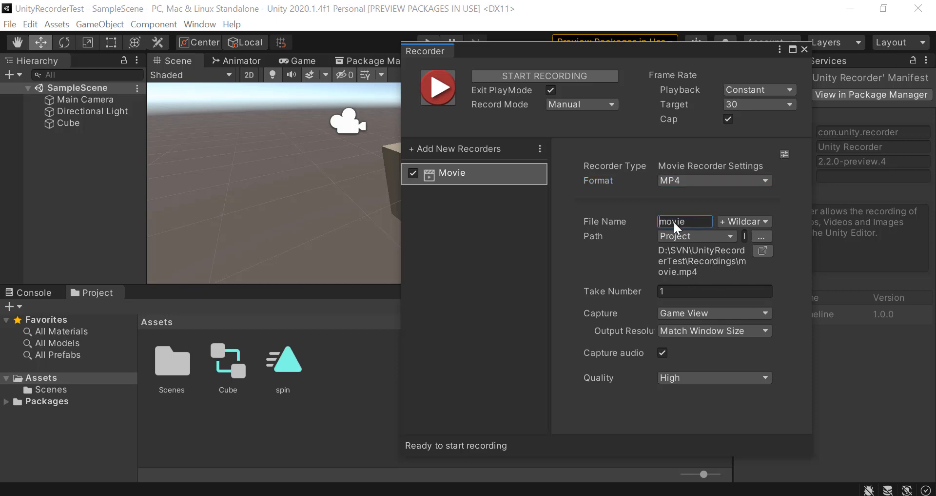
double_click(676, 220)
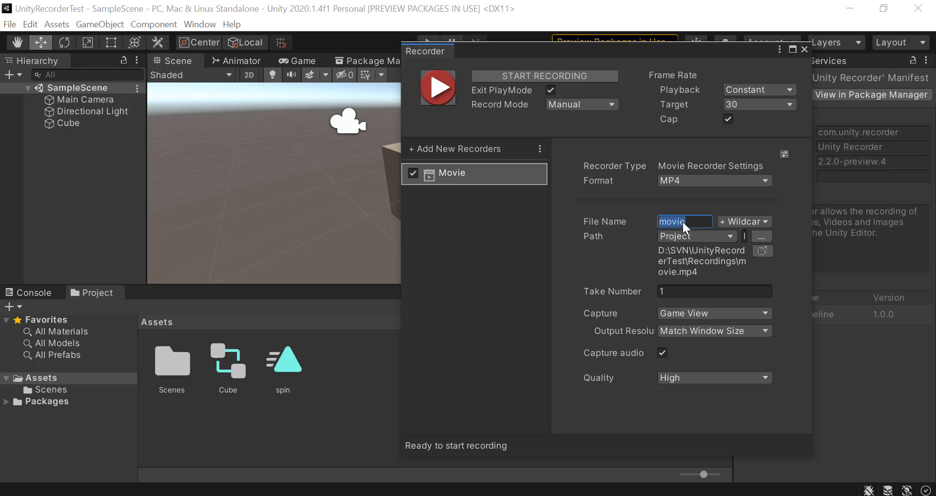
text(myTest)
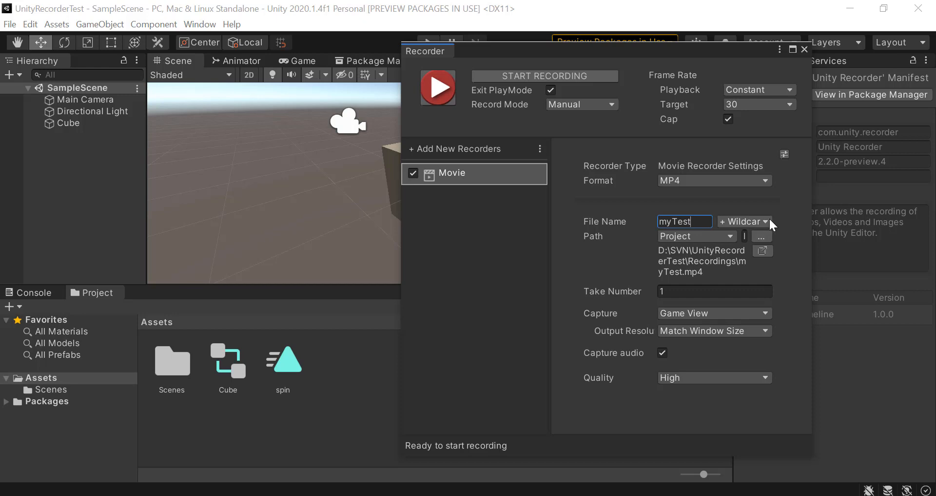
mouse_move(727, 243)
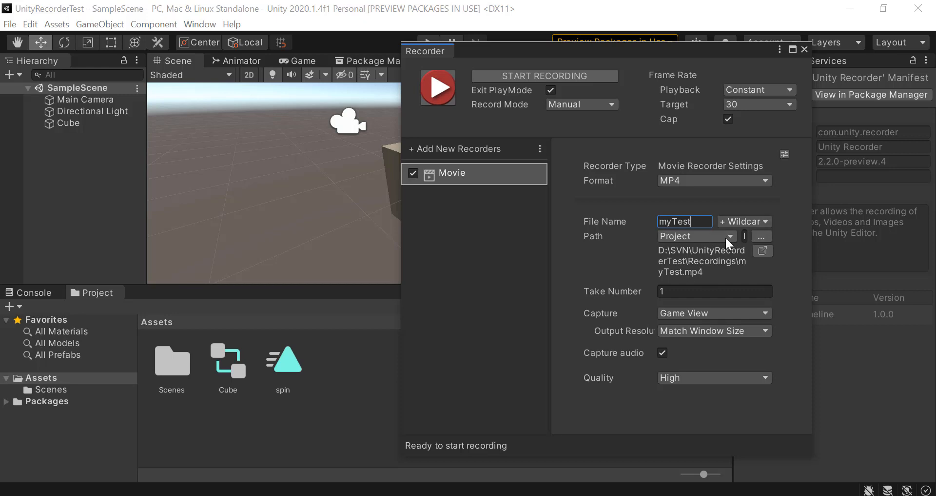
click(696, 235)
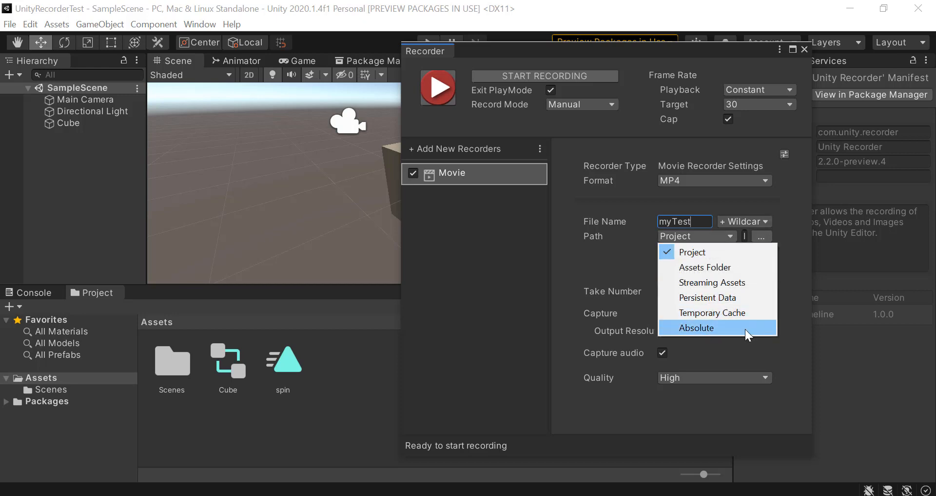
mouse_move(692, 251)
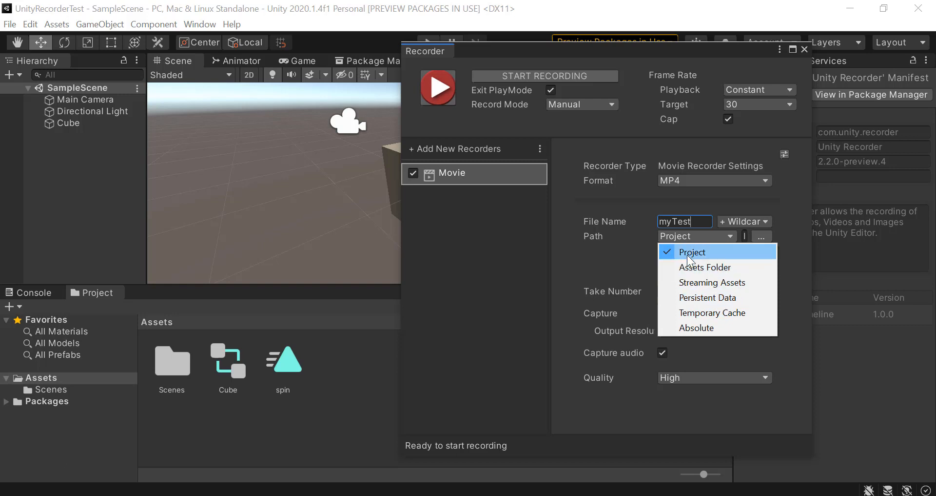
mouse_move(625, 258)
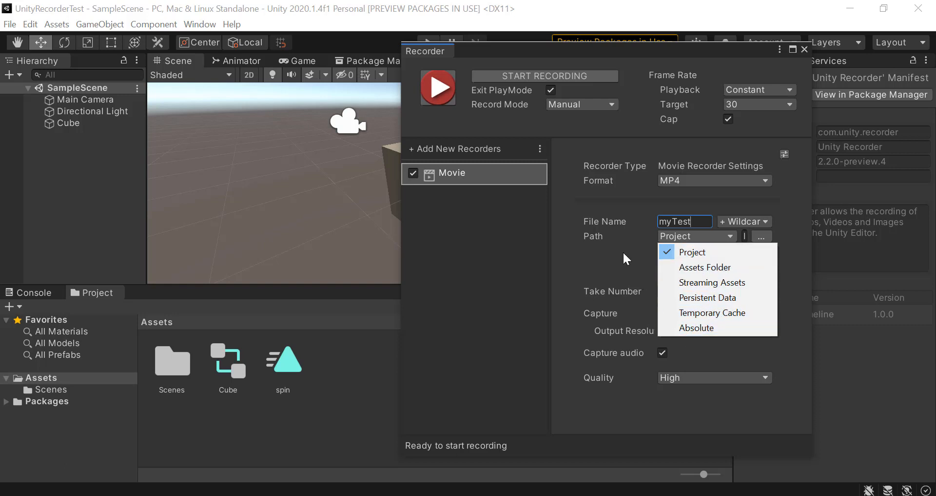
click(693, 252)
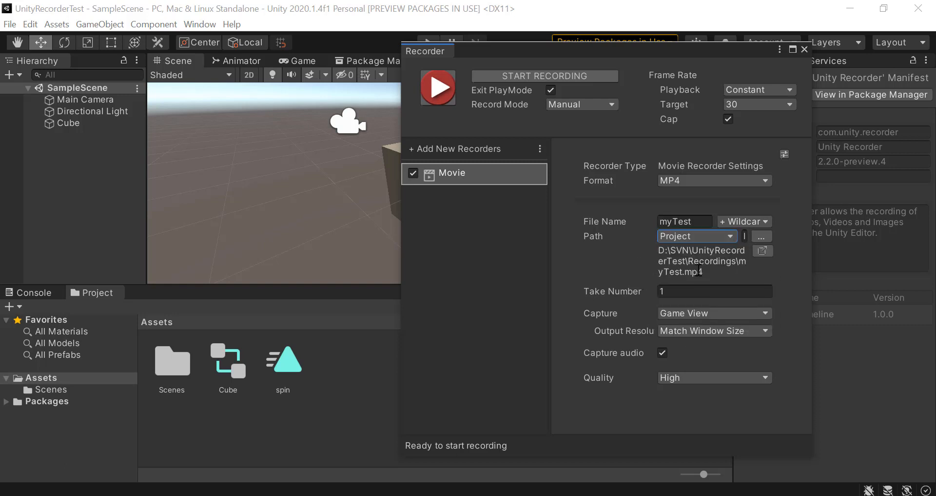
mouse_move(723, 266)
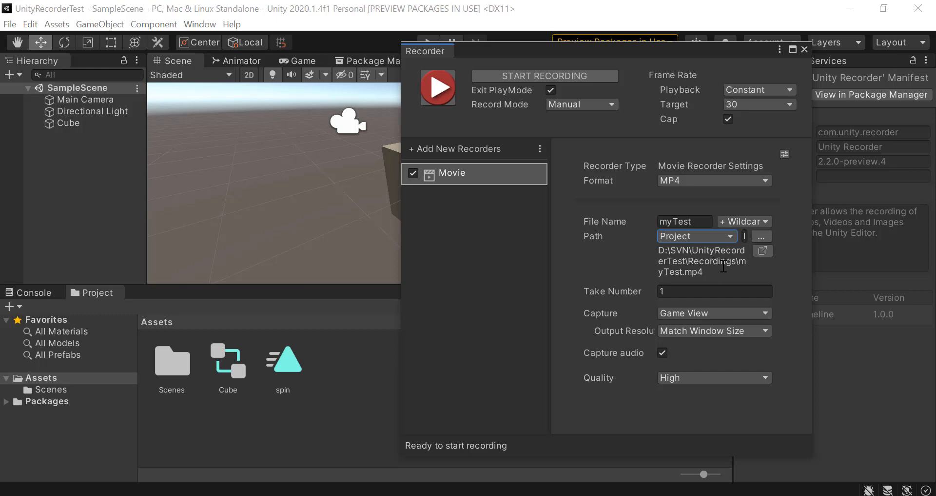
mouse_move(753, 274)
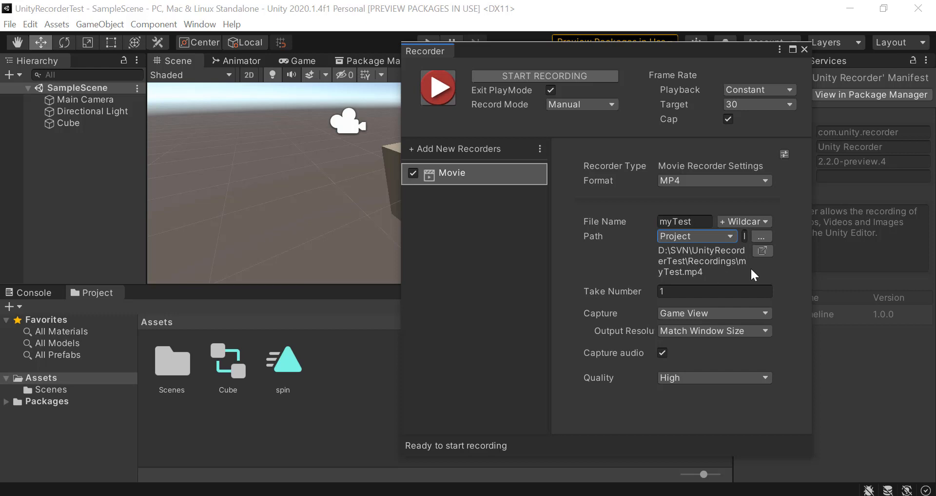
mouse_move(641, 348)
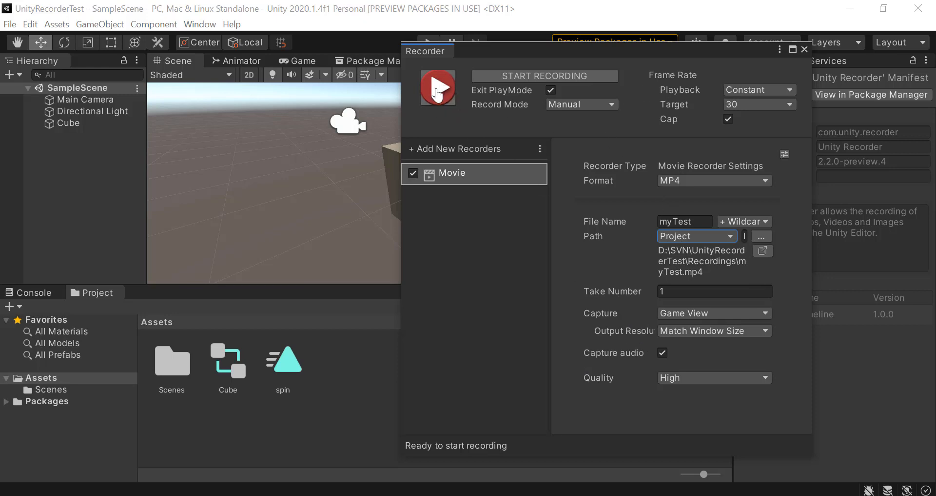
- Record a first take of the Game view to myTest.mp4 and stop it
click(438, 88)
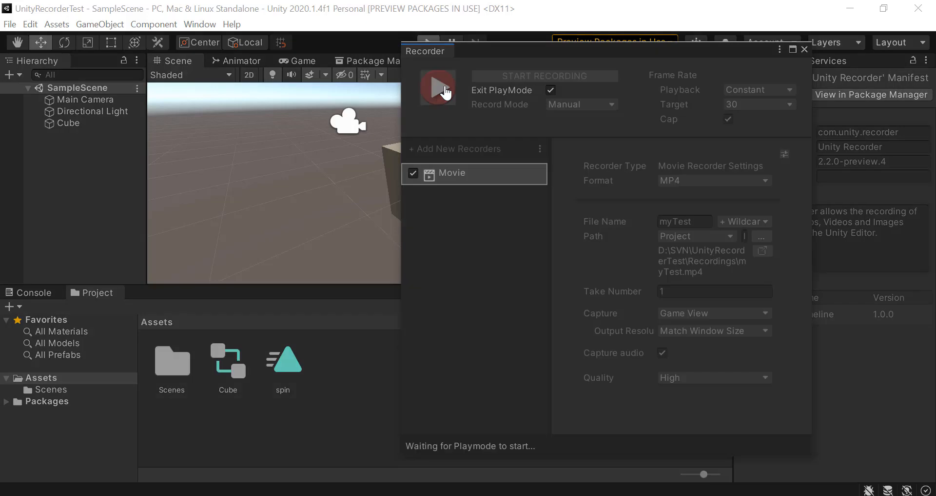
click(298, 60)
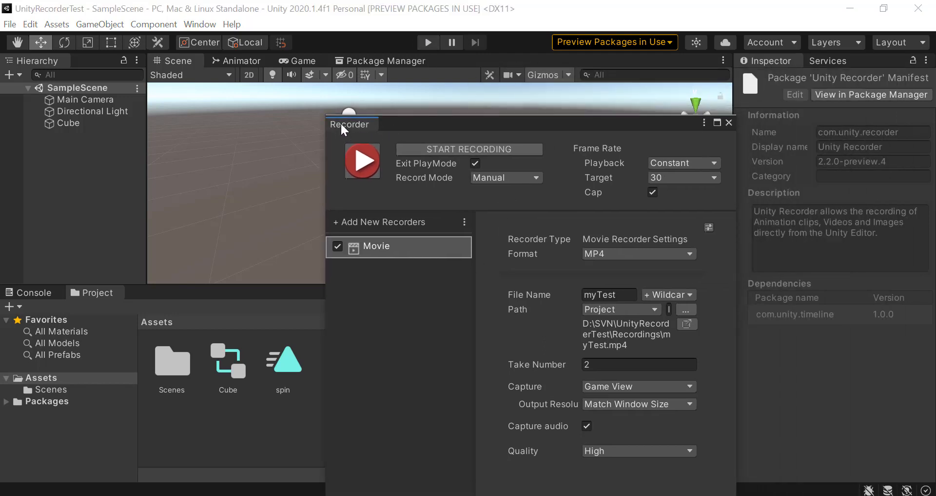
- Dock the Recorder window as a tab beside the Inspector
drag(351, 123, 608, 123)
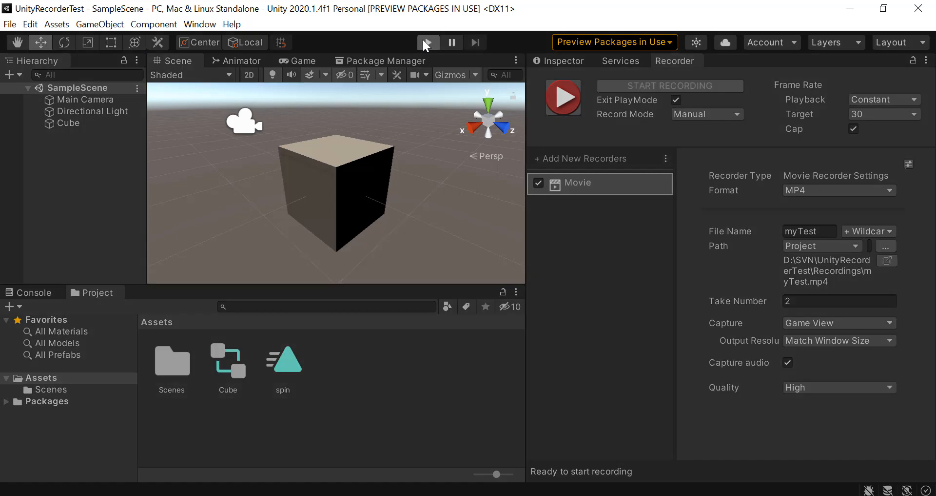
- Preview play mode, then record a second myTest take by playing and stopping the scene
click(429, 42)
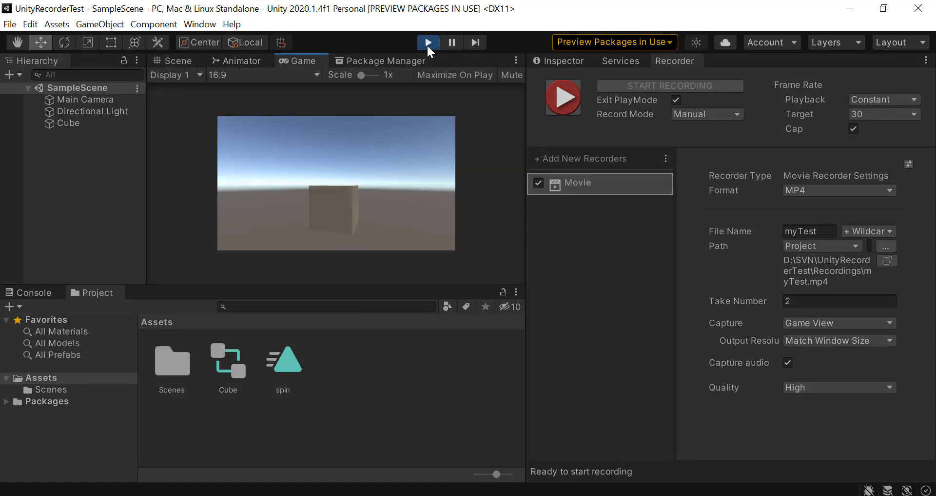
click(176, 60)
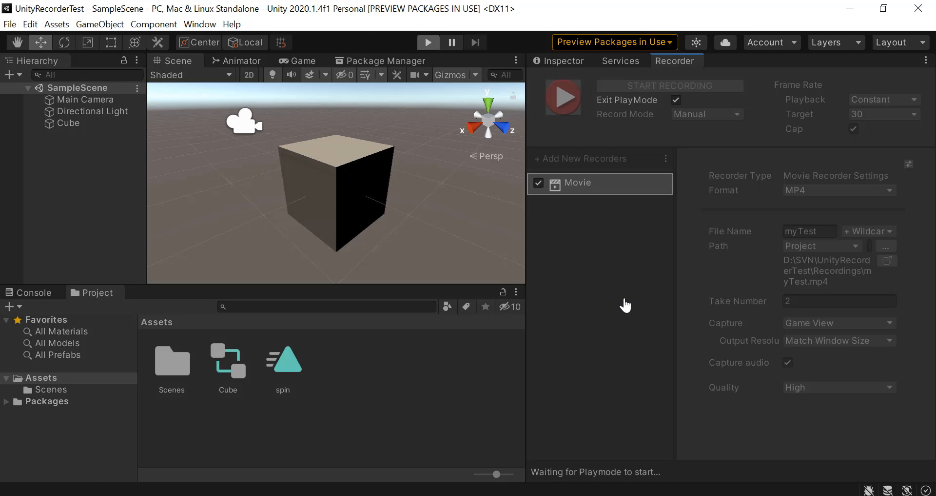
click(428, 42)
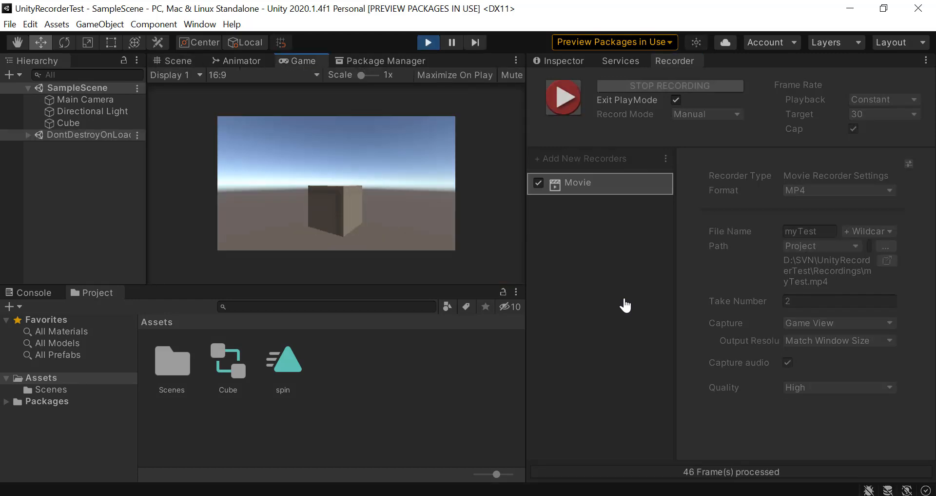
mouse_move(607, 293)
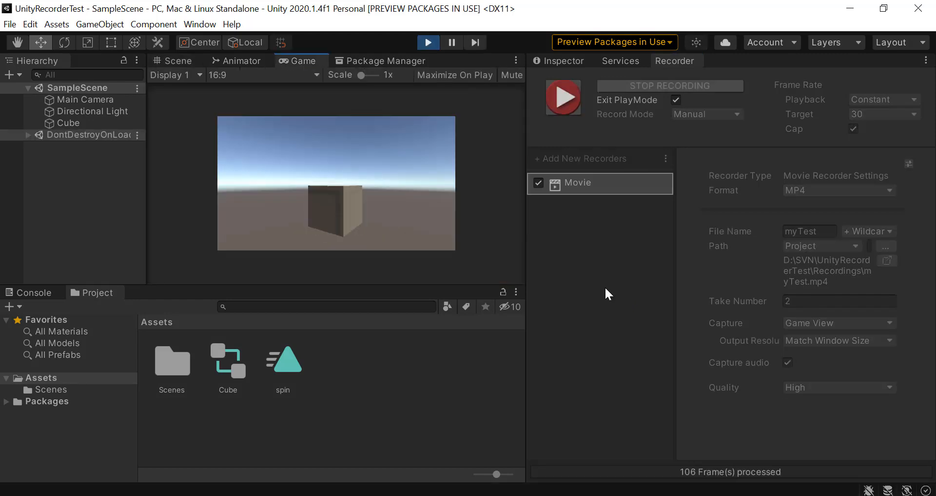
click(428, 42)
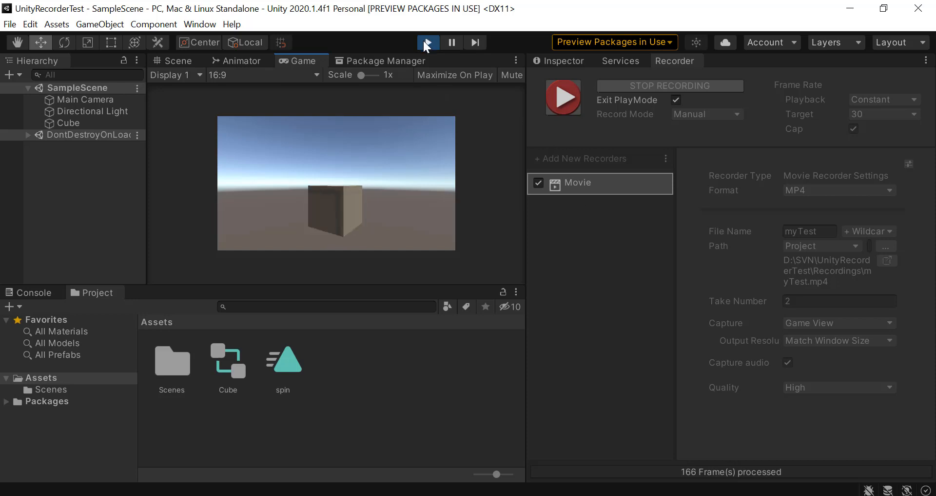
click(428, 42)
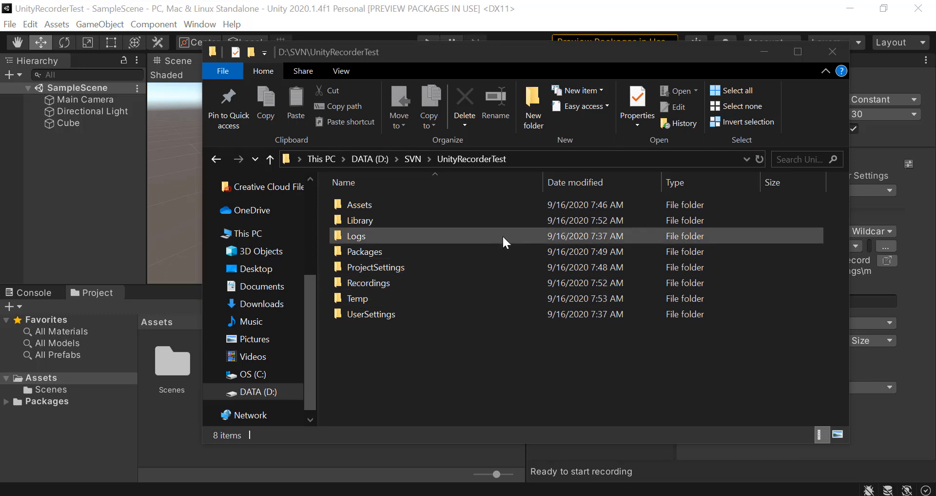
- Open UnityRecorderTest's Recordings folder in File Explorer and select the 255 KB myTest video
click(449, 375)
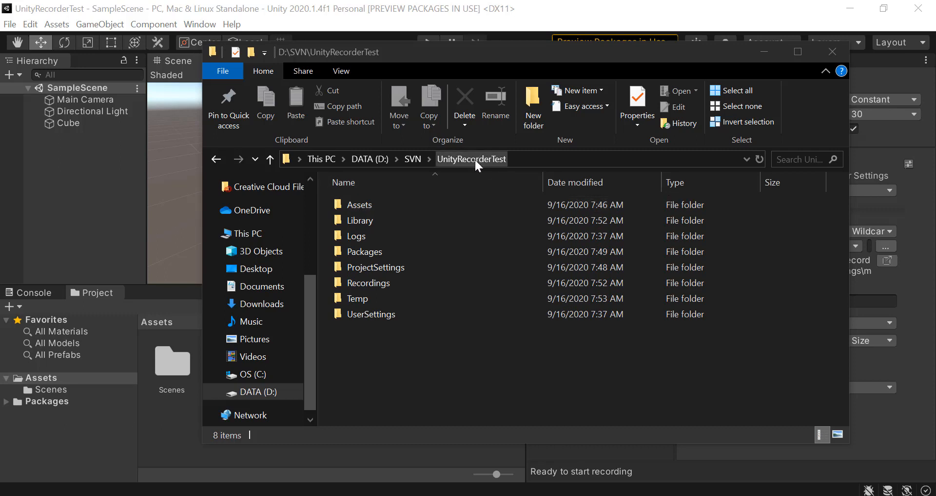
mouse_move(474, 173)
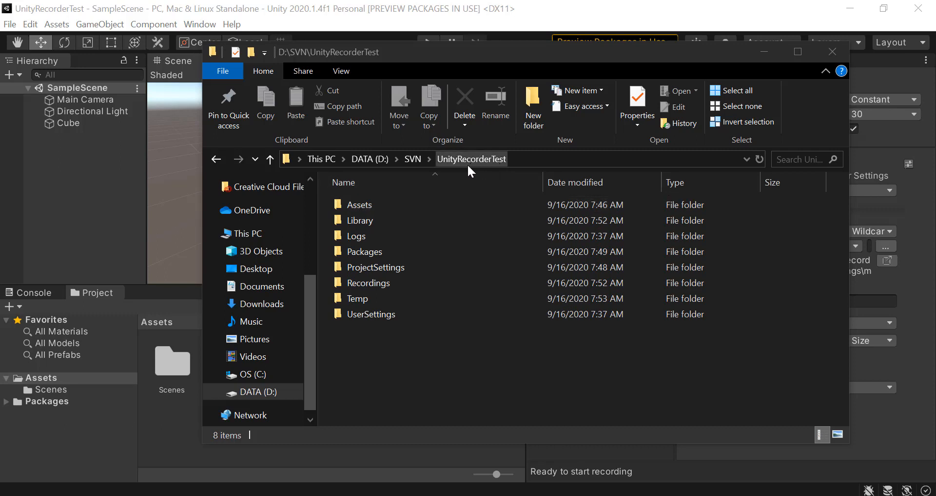
click(360, 221)
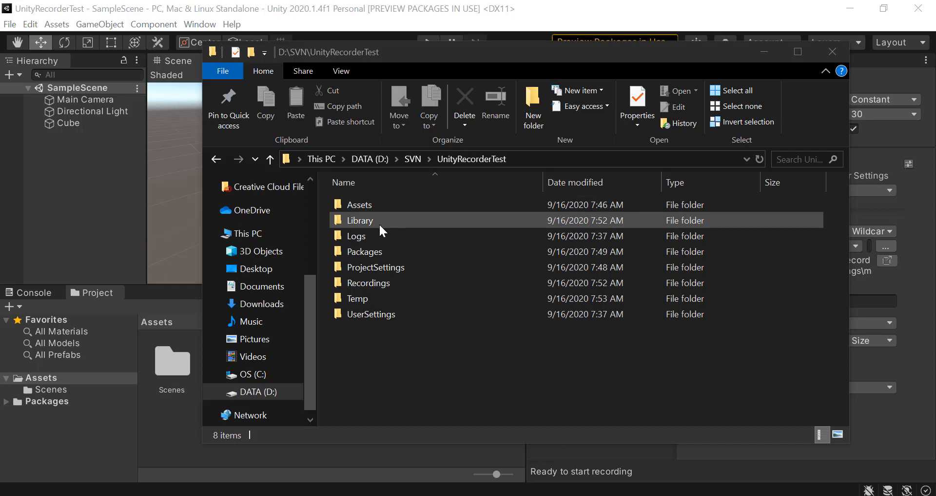
click(357, 298)
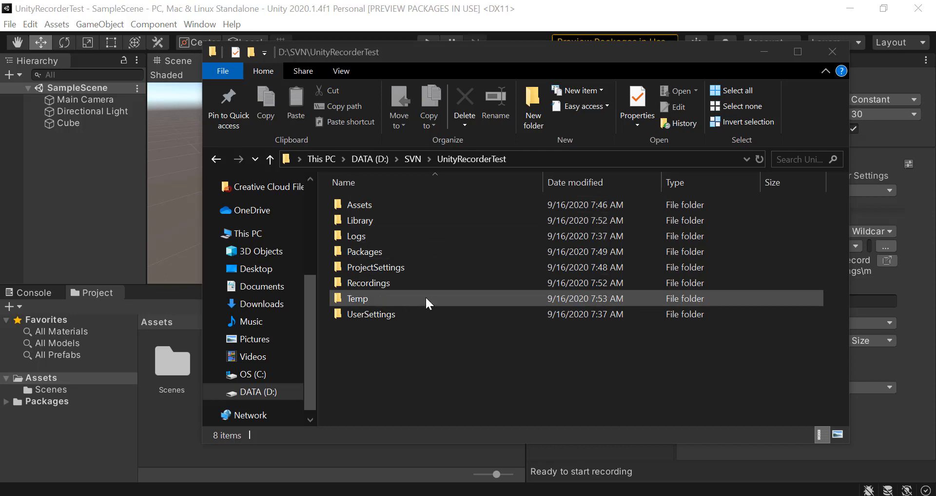
click(369, 282)
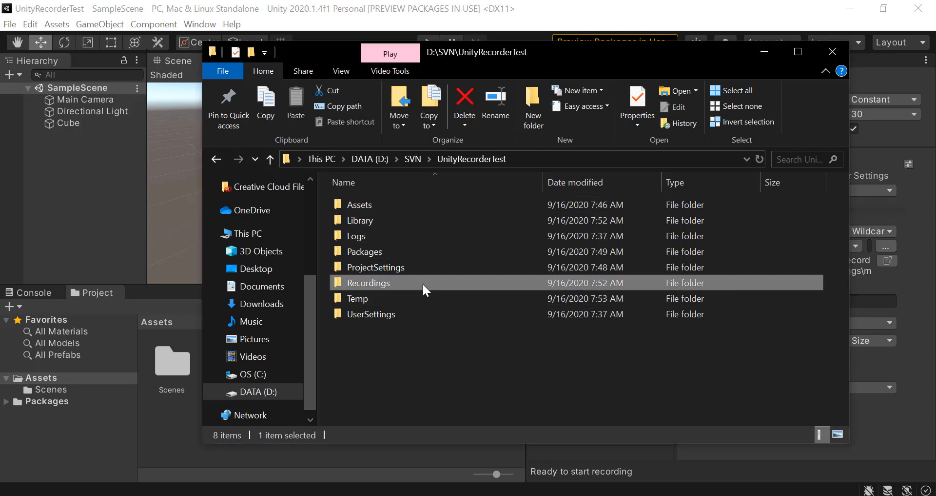
mouse_move(423, 289)
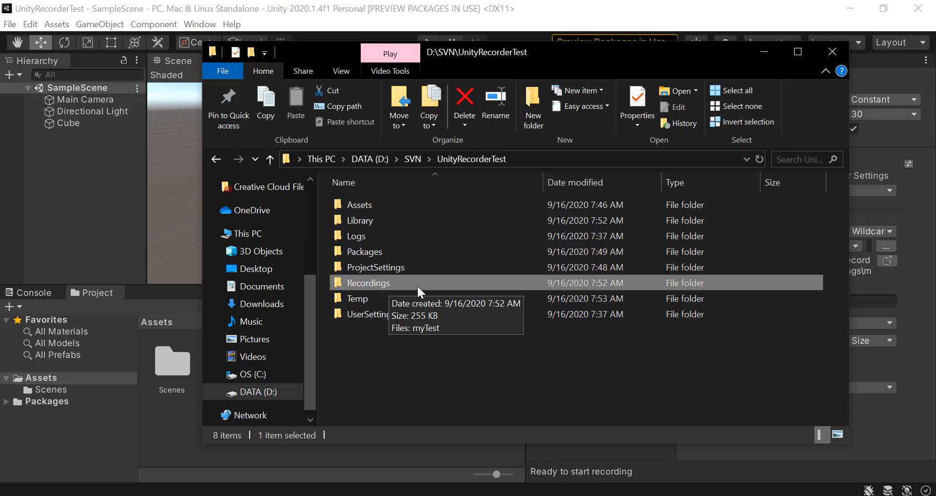
double_click(369, 283)
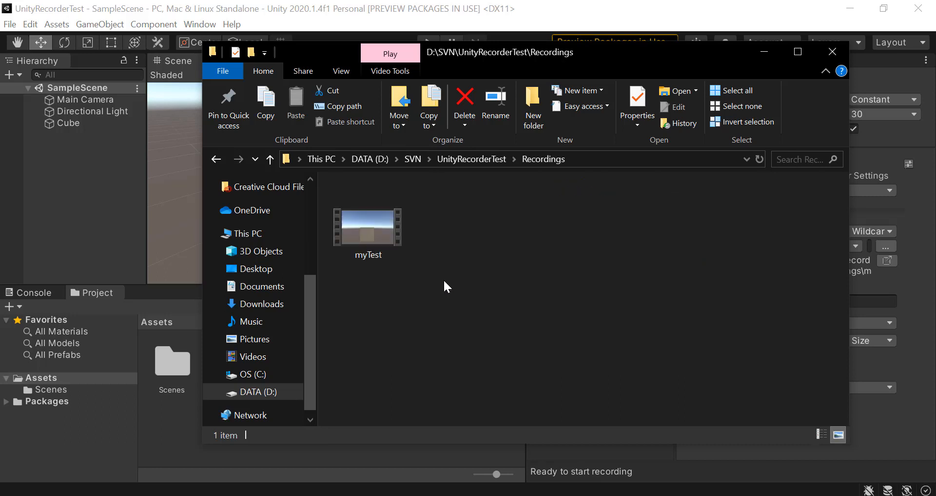
click(368, 226)
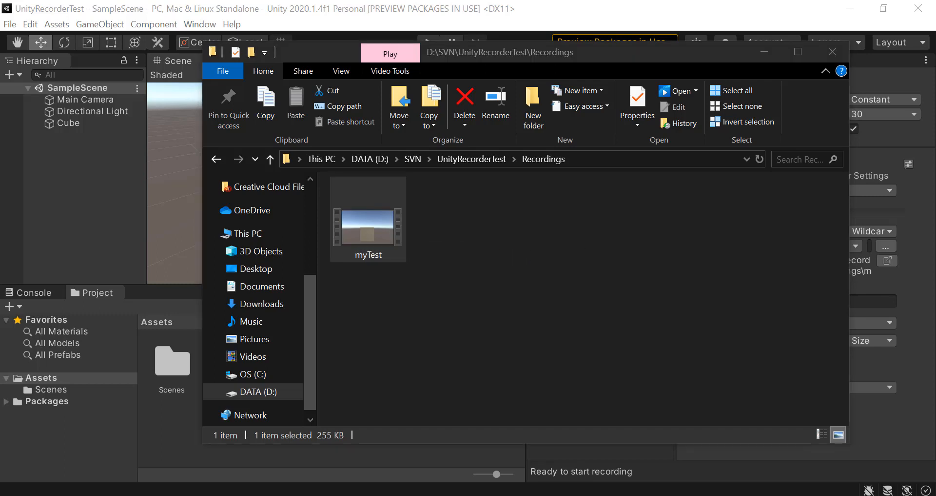
- Play the myTest cube-scene recording in Movies & TV, then close the player
double_click(367, 224)
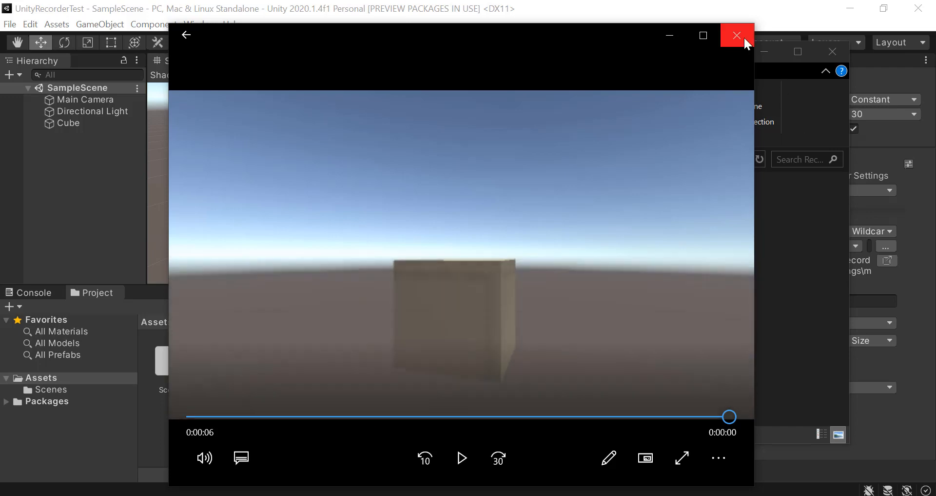
click(737, 36)
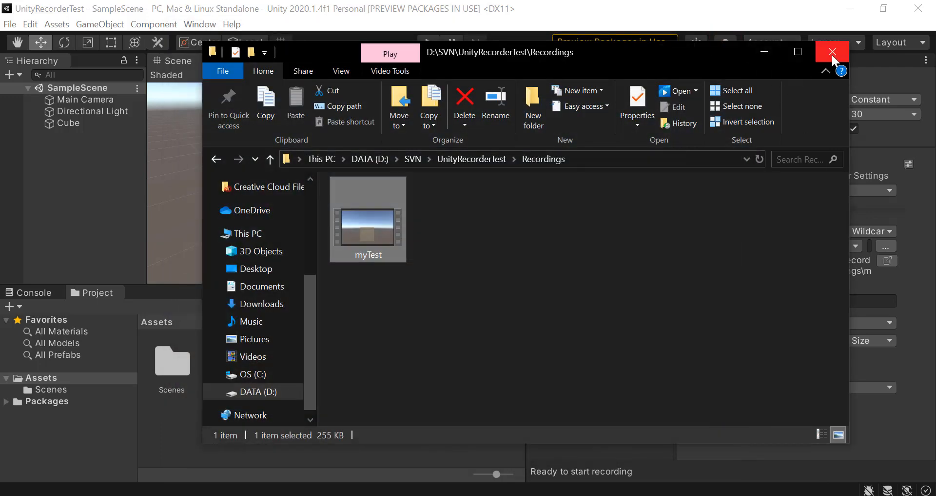
- Close File Explorer and return to Unity's Recorder window, ready for take 3
click(832, 51)
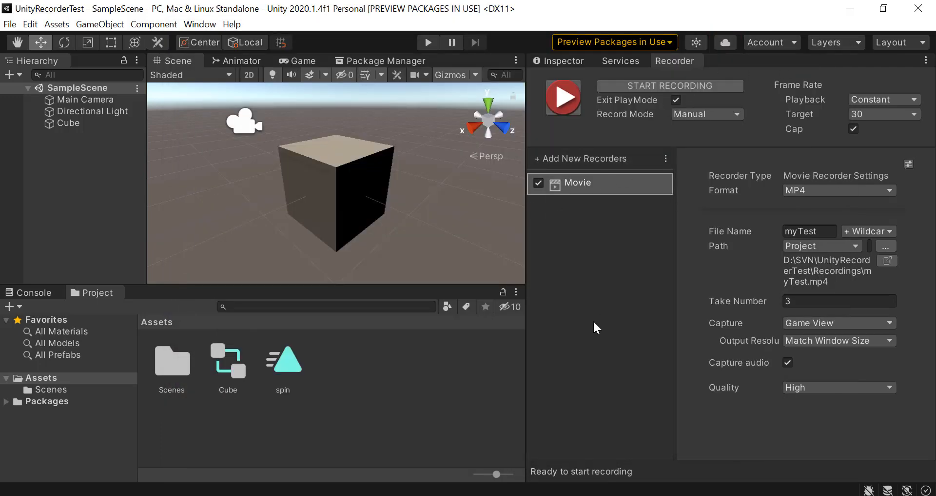
mouse_move(585, 328)
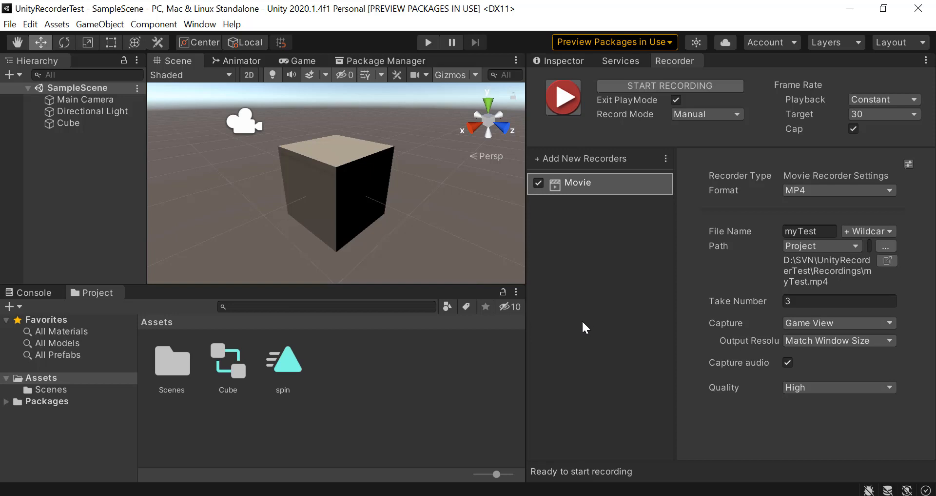
click(599, 183)
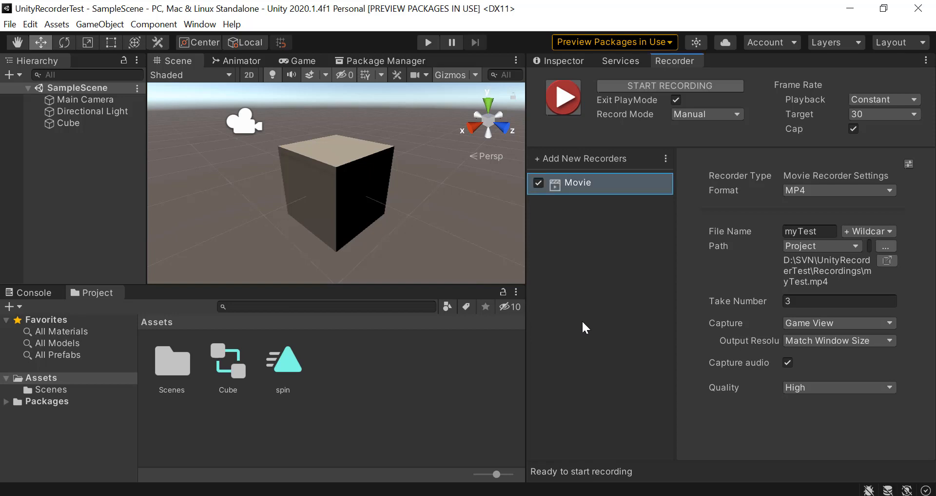